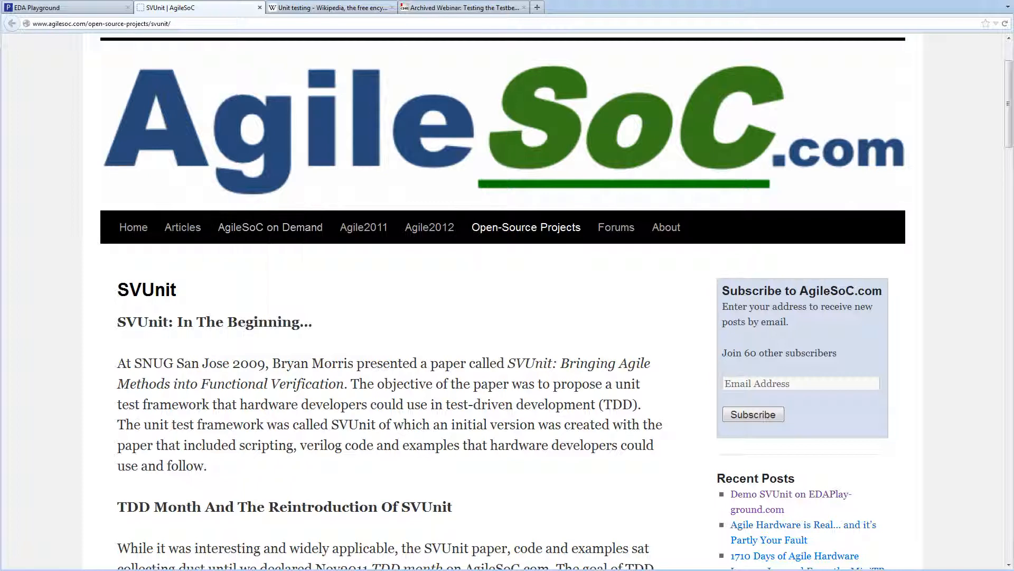
mouse_move(237, 310)
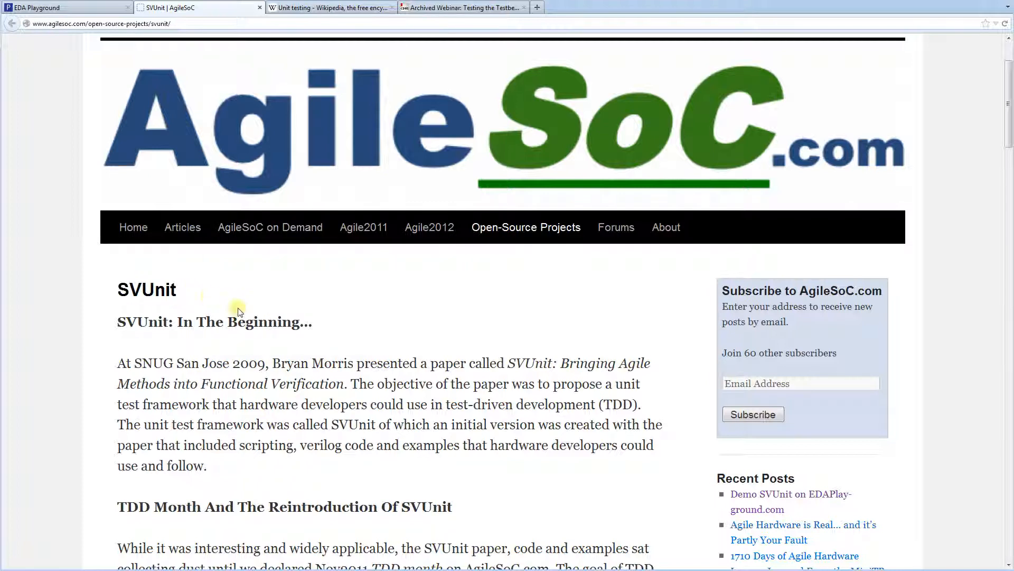
Read the Unit testing article, picking out the words module and class.
left_click(324, 7)
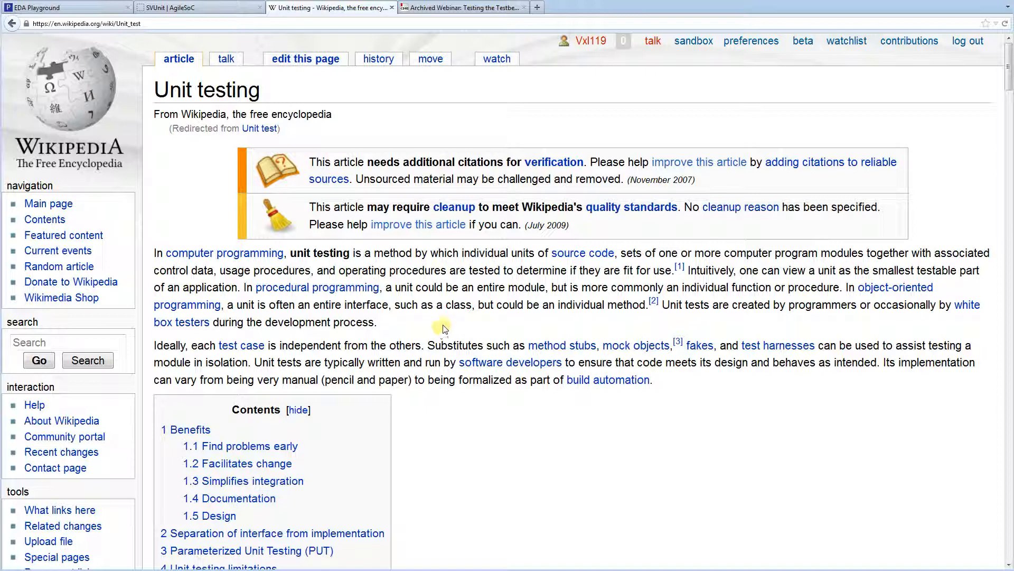
mouse_move(491, 219)
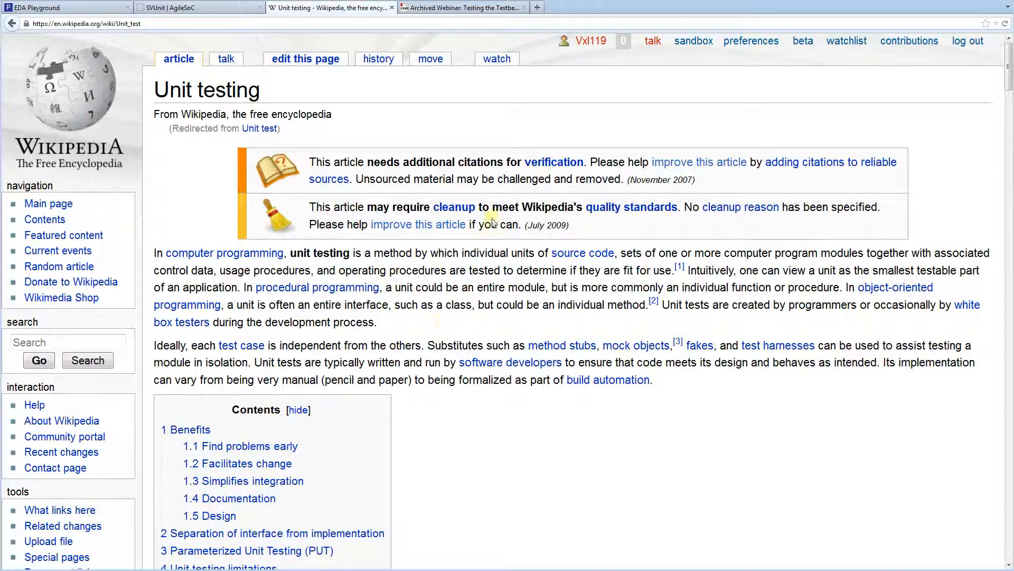
mouse_move(536, 279)
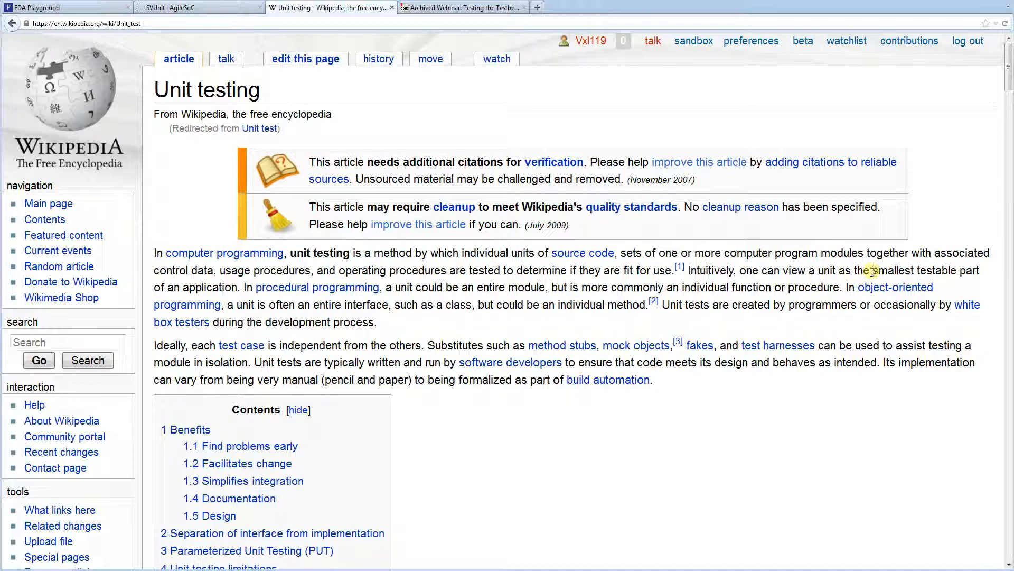
left_click_drag(870, 270, 980, 271)
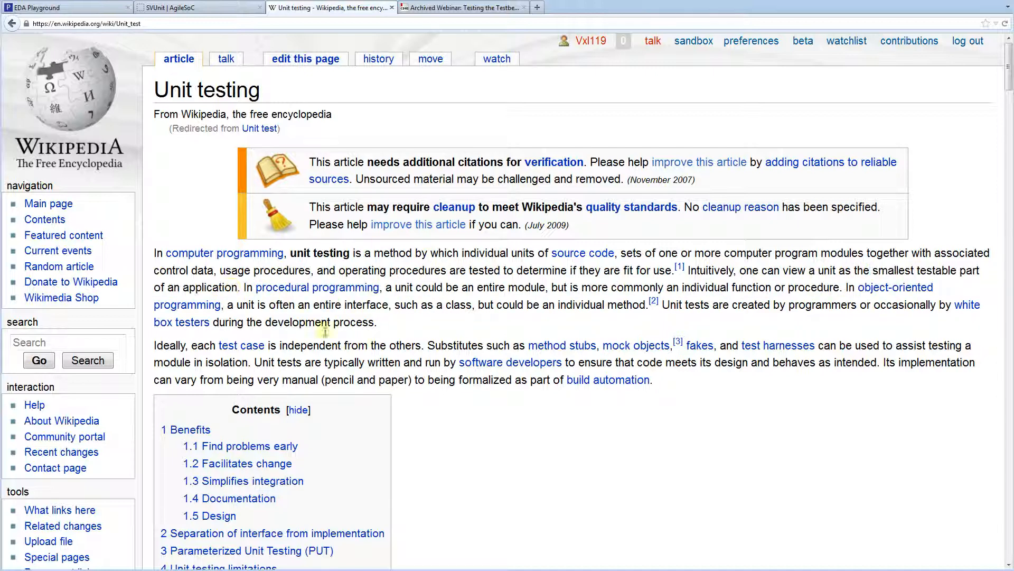
mouse_move(476, 331)
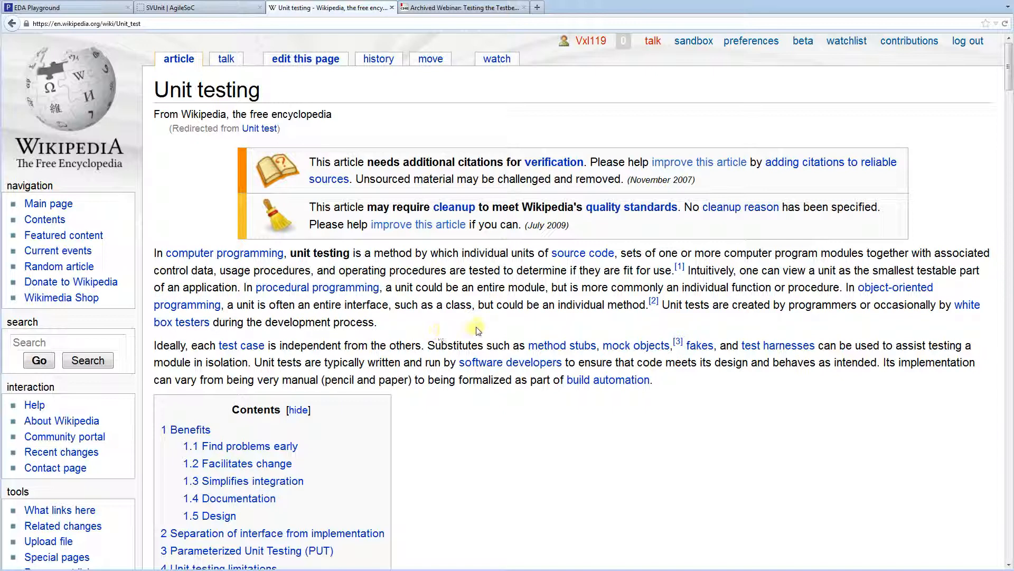
mouse_move(482, 328)
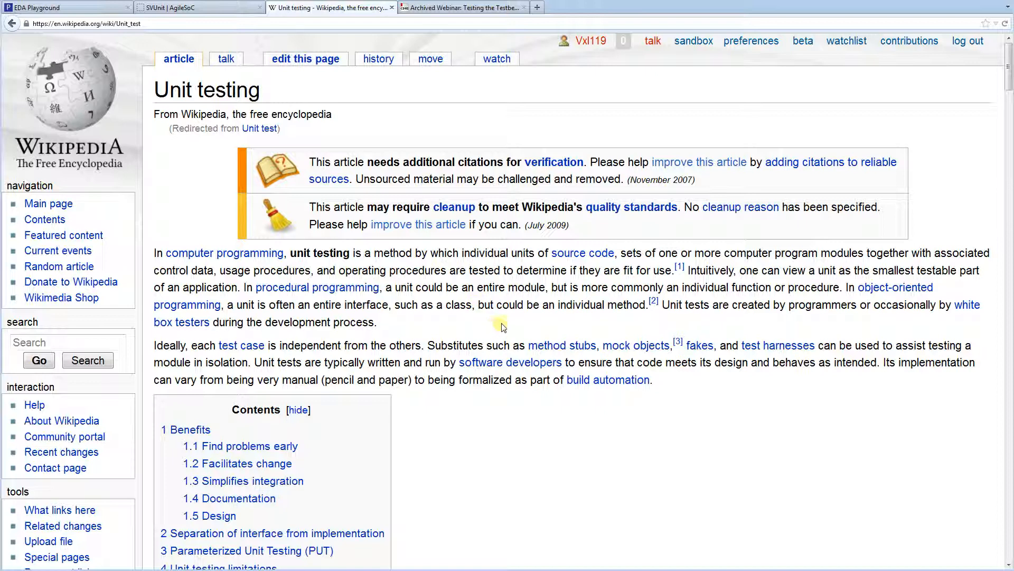
double_click(526, 287)
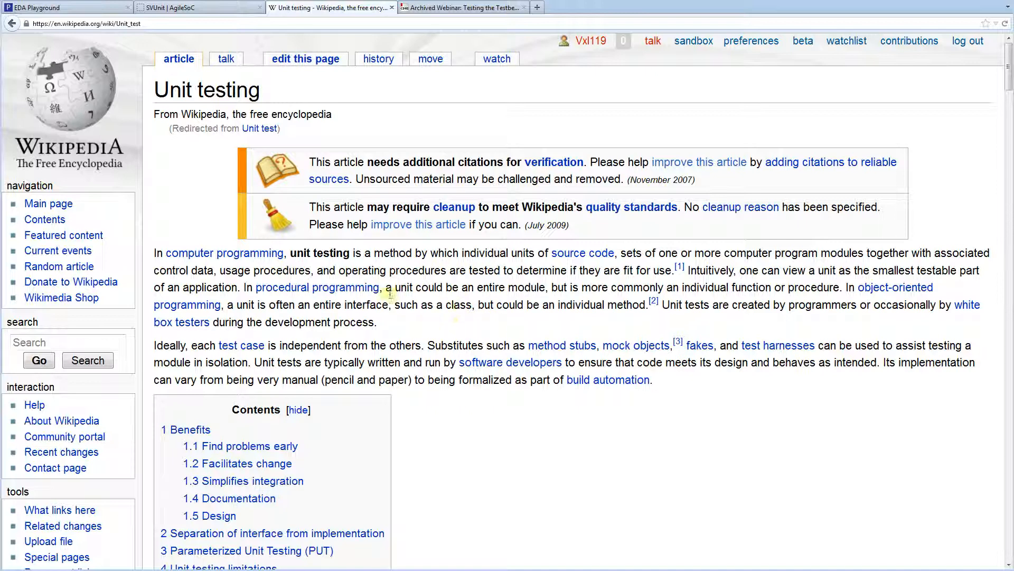
mouse_move(453, 323)
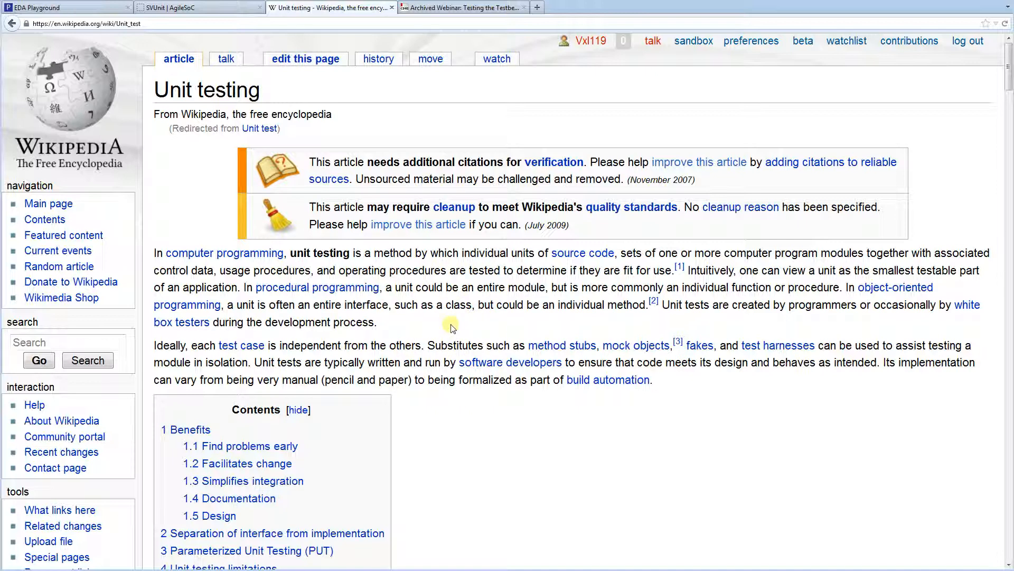
mouse_move(484, 308)
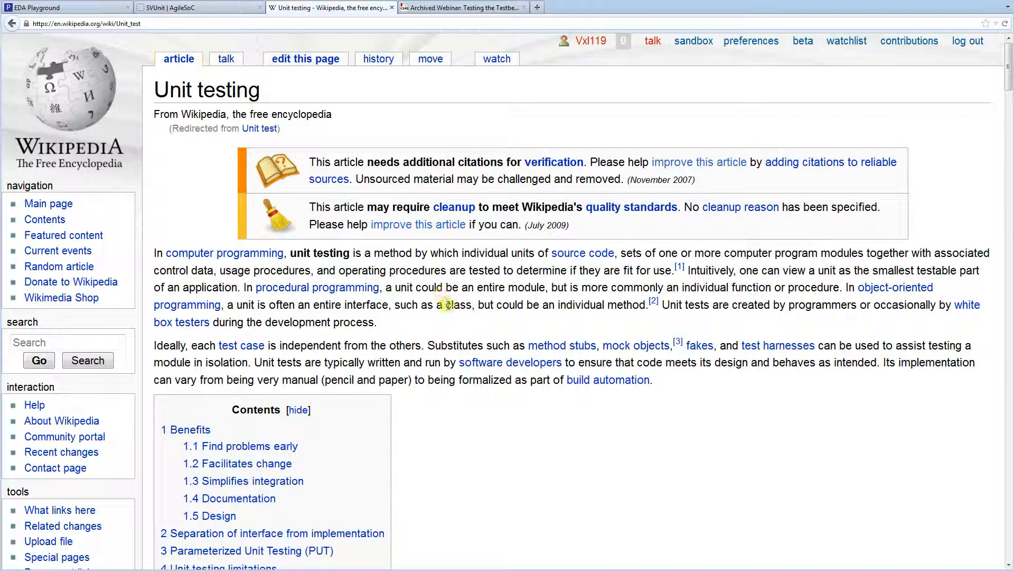
mouse_move(518, 299)
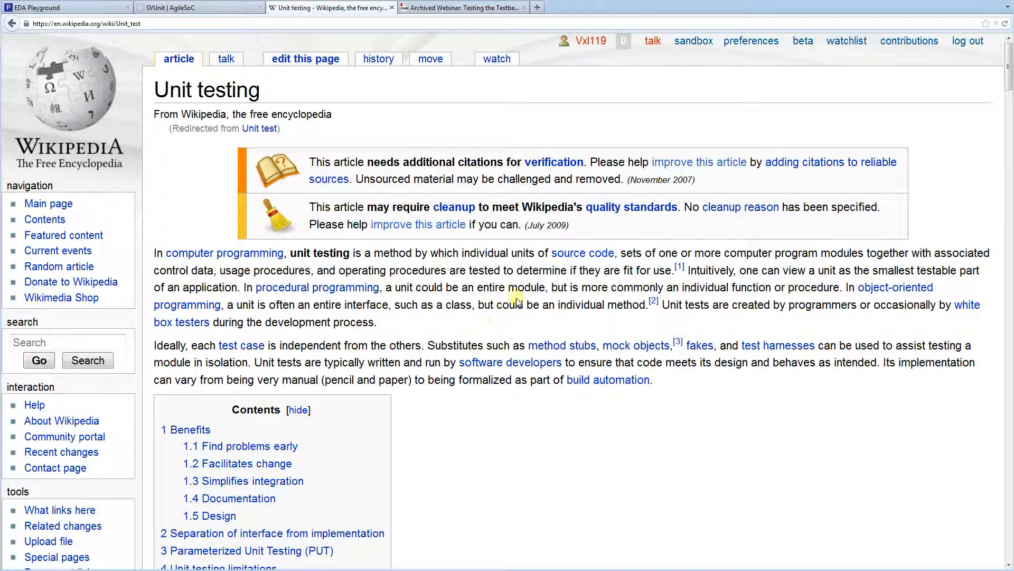
double_click(526, 287)
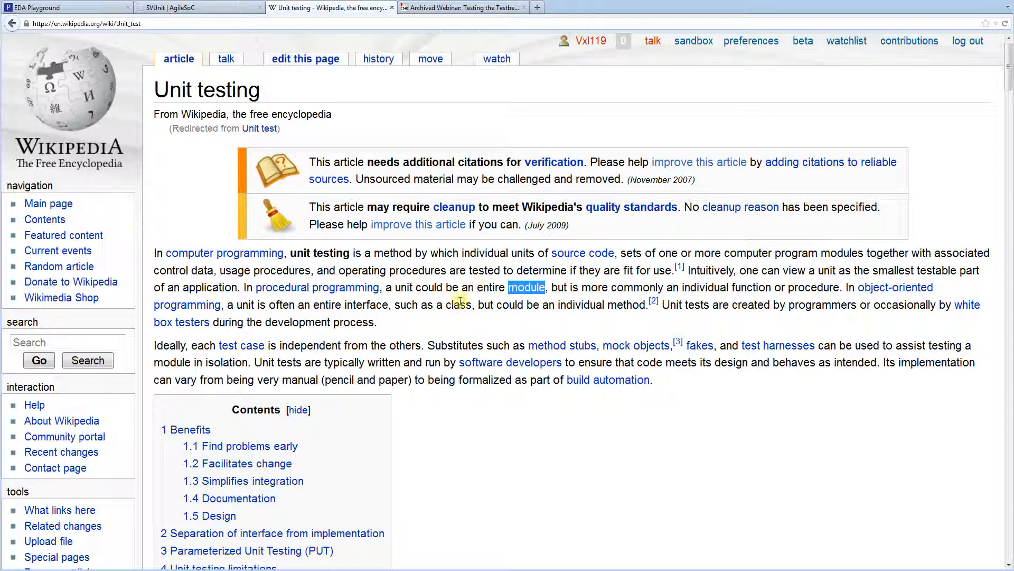
double_click(457, 304)
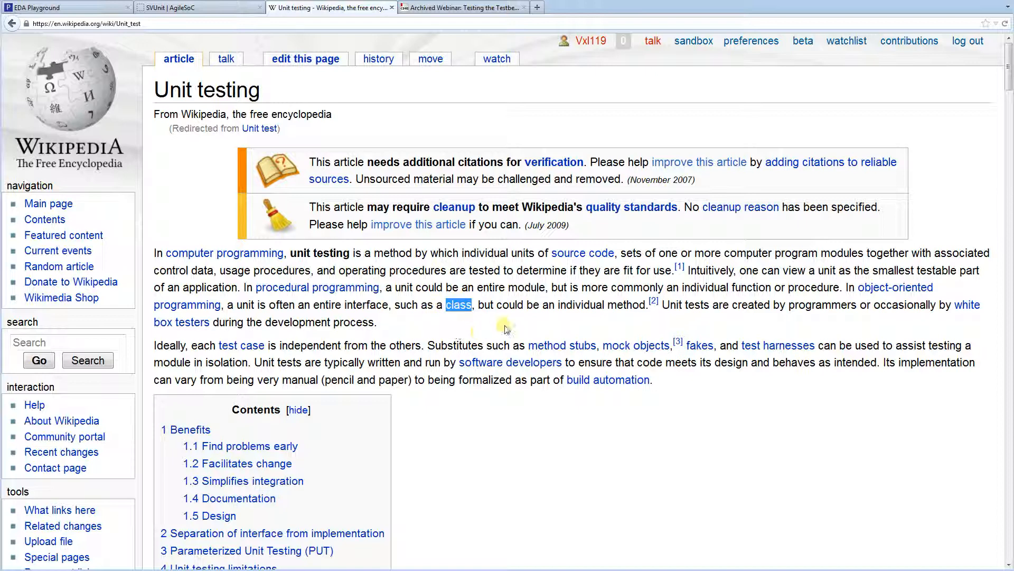
double_click(627, 305)
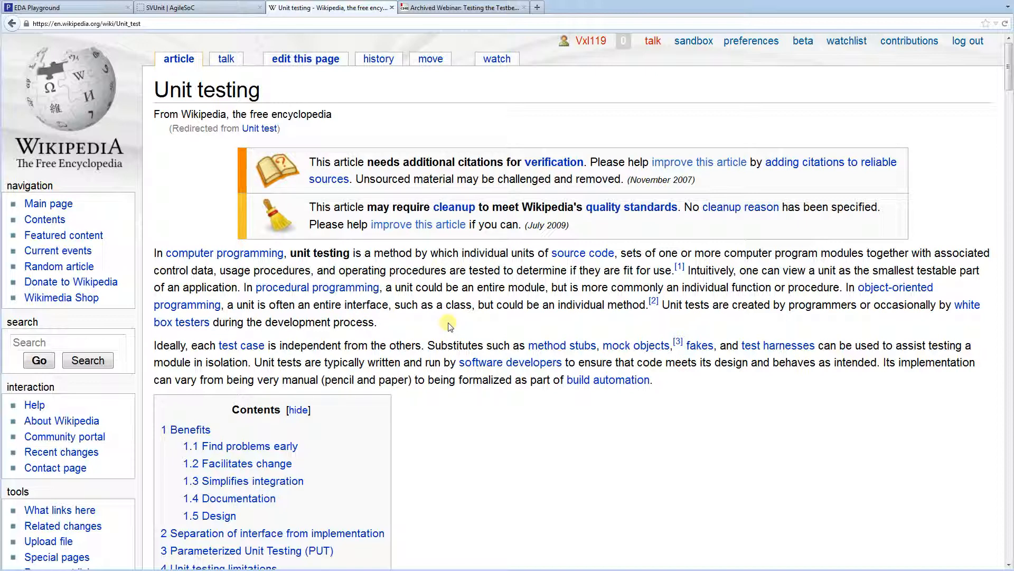
mouse_move(448, 321)
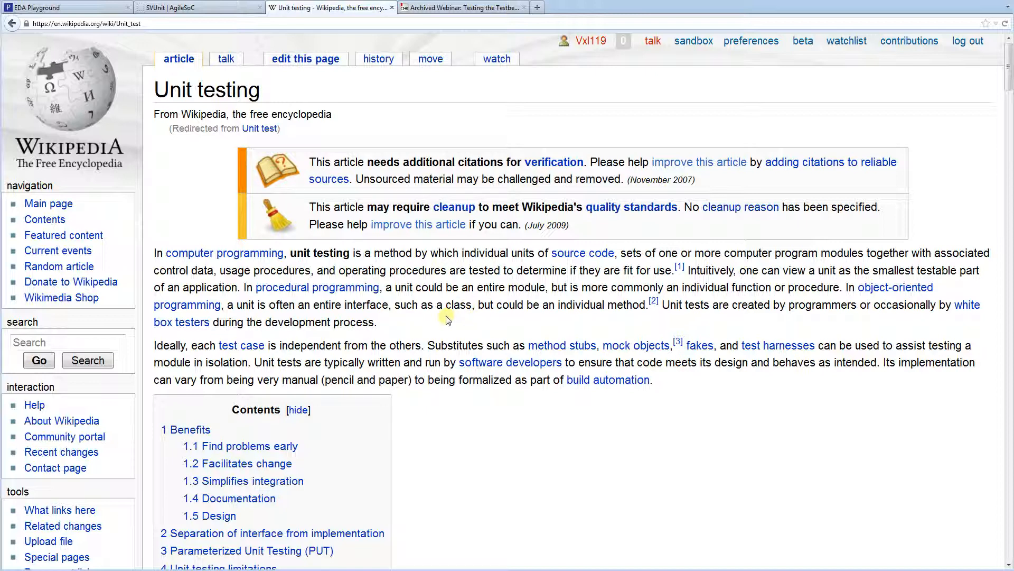
mouse_move(487, 331)
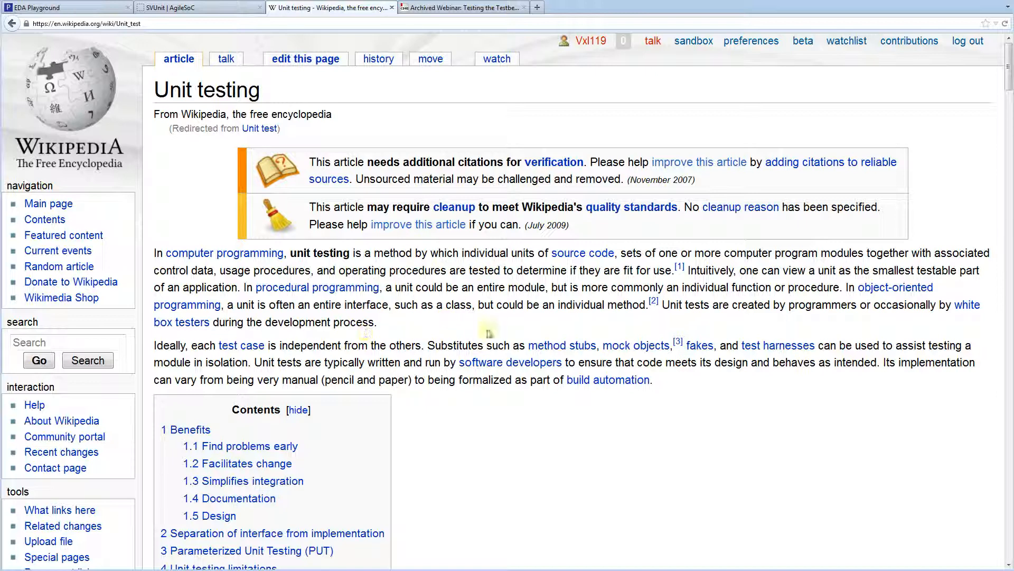
mouse_move(458, 326)
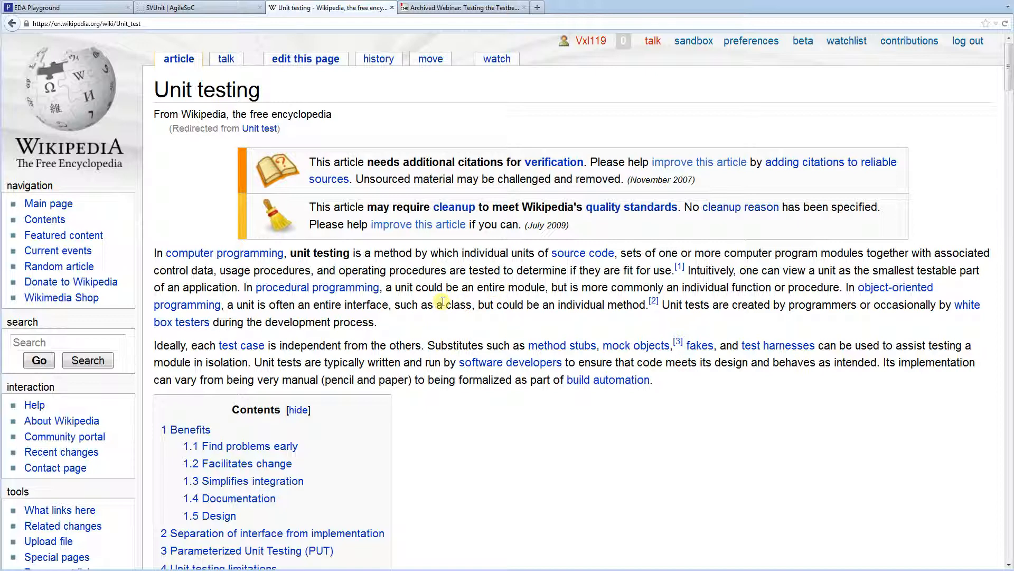
mouse_move(479, 376)
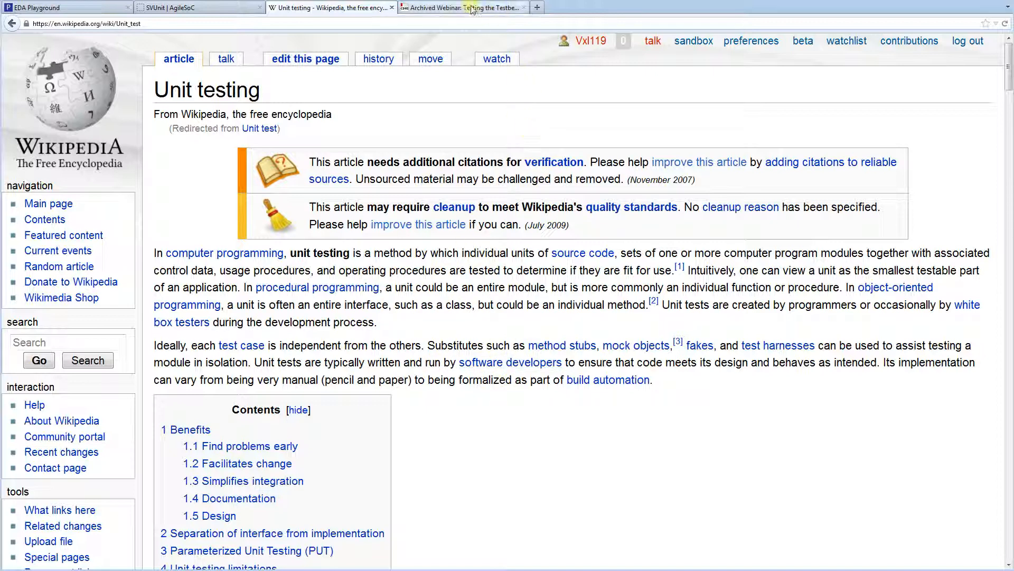
Review the Cadence Testing the Testbench webinar page and close it.
left_click(463, 7)
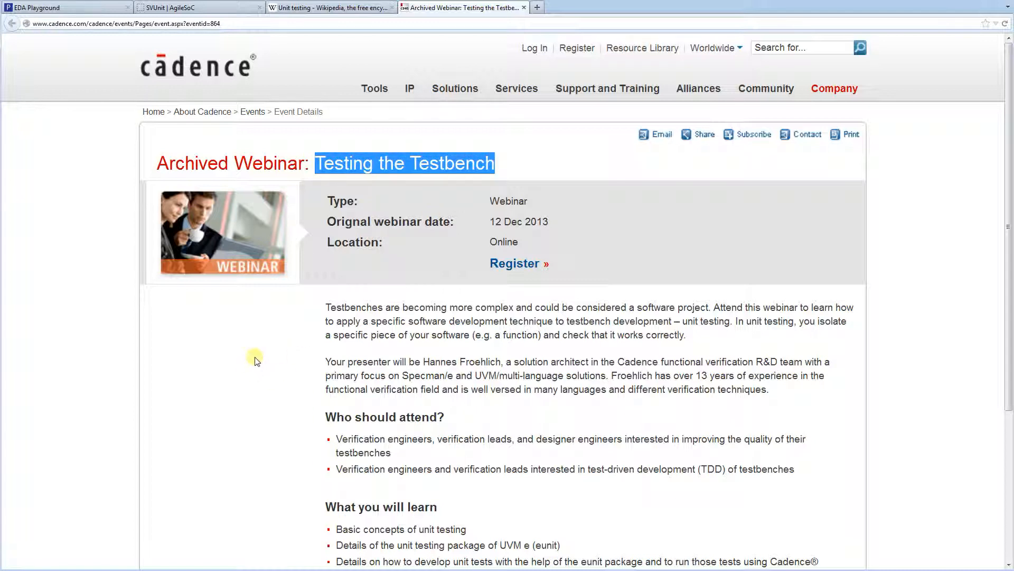
scroll("down", 3)
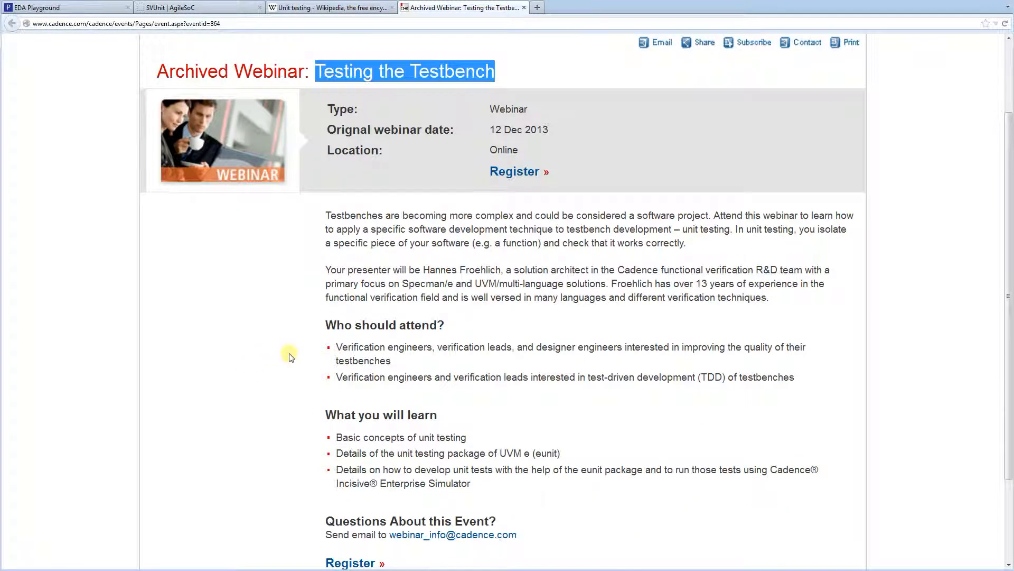
mouse_move(508, 373)
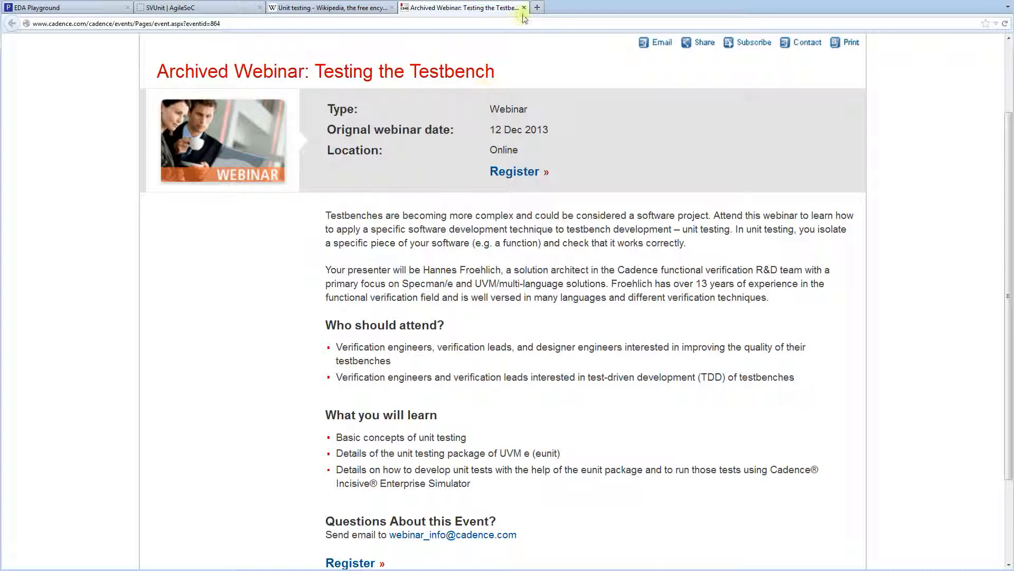
mouse_move(523, 8)
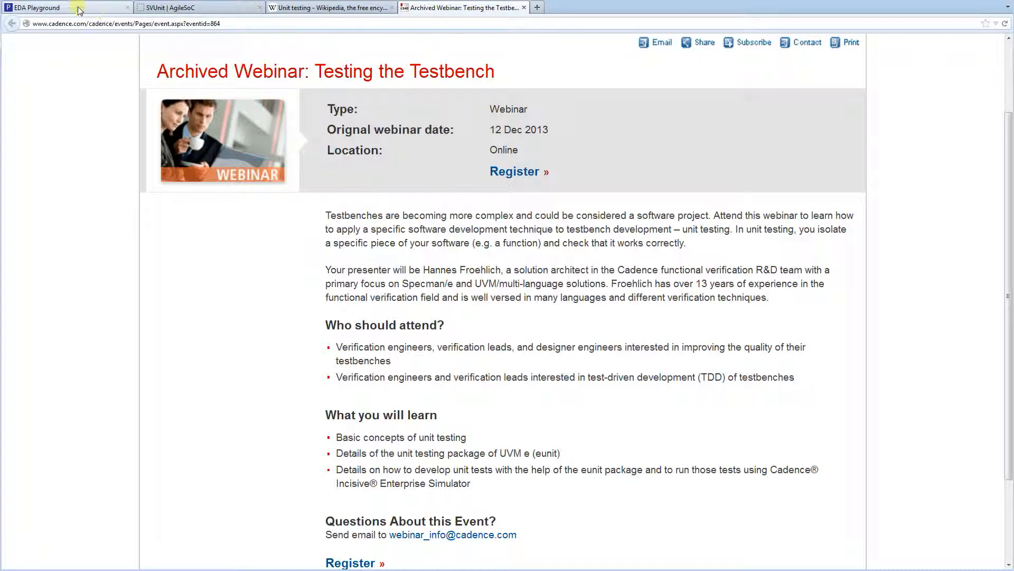
left_click(327, 7)
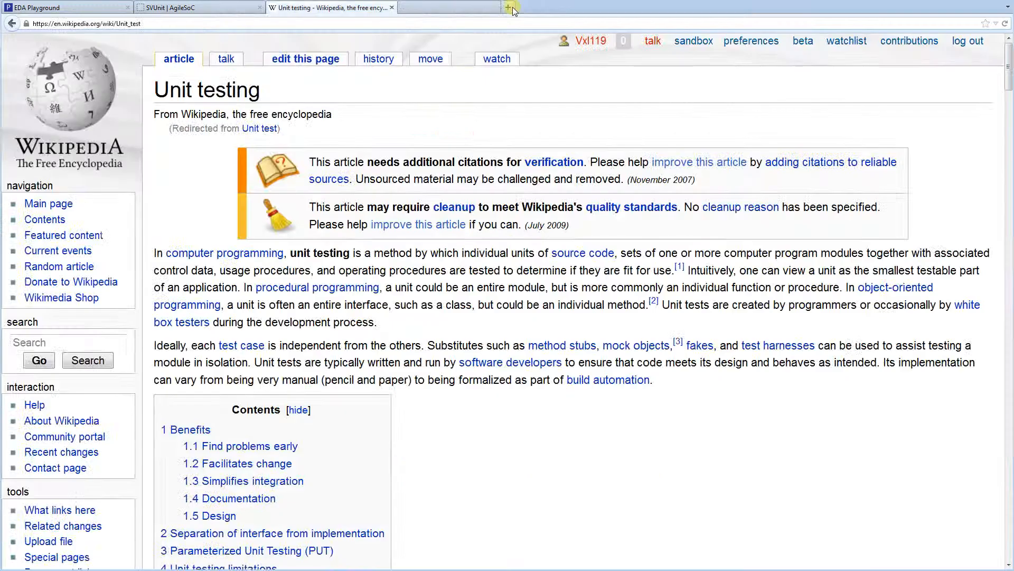
left_click(65, 7)
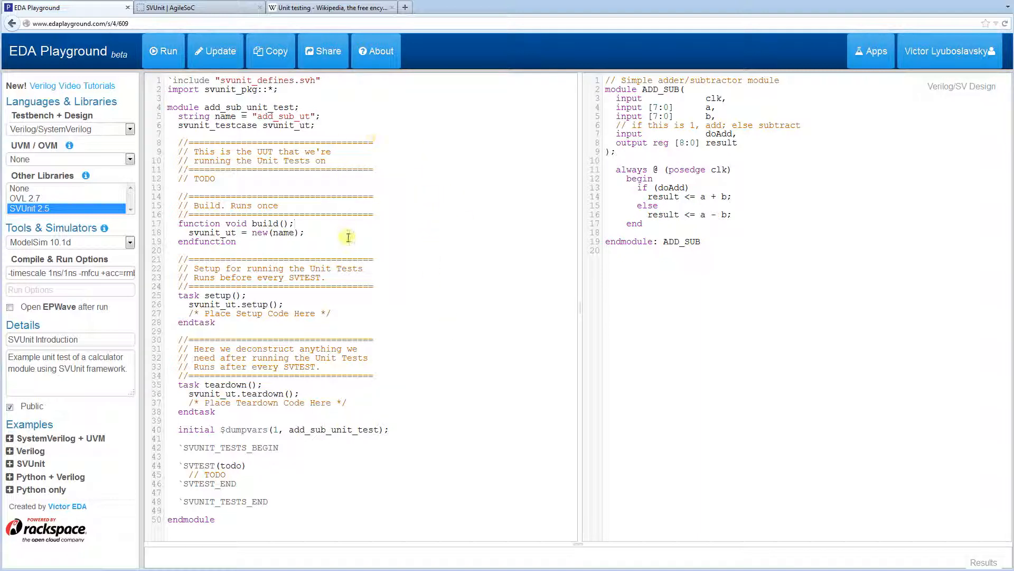
mouse_move(331, 289)
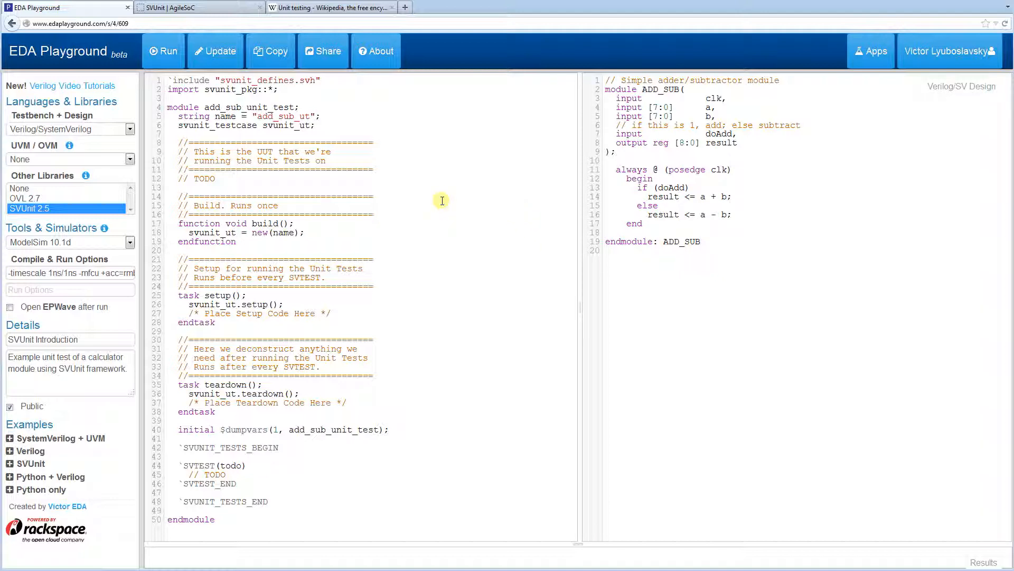
mouse_move(511, 171)
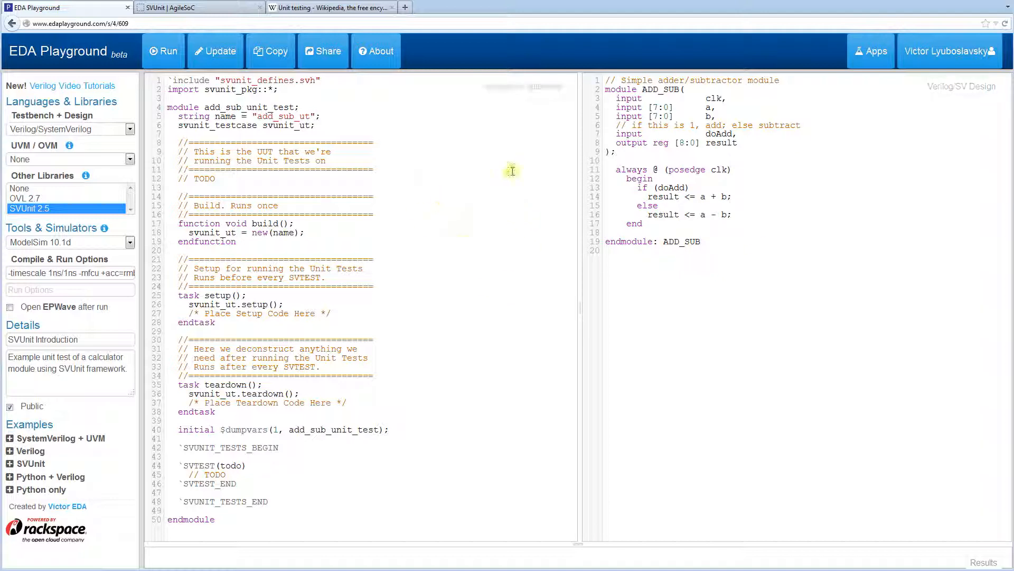
mouse_move(298, 459)
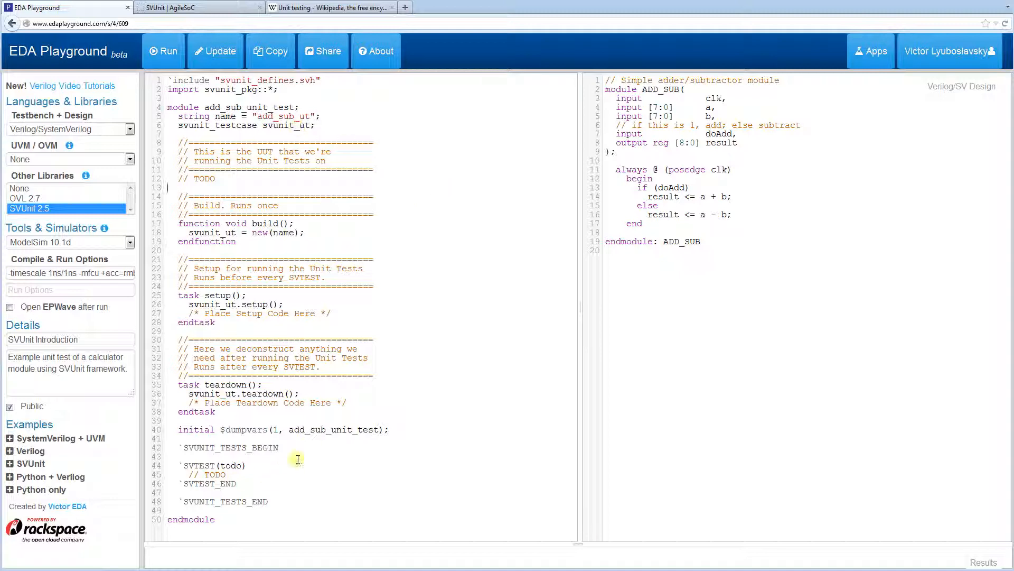
mouse_move(362, 158)
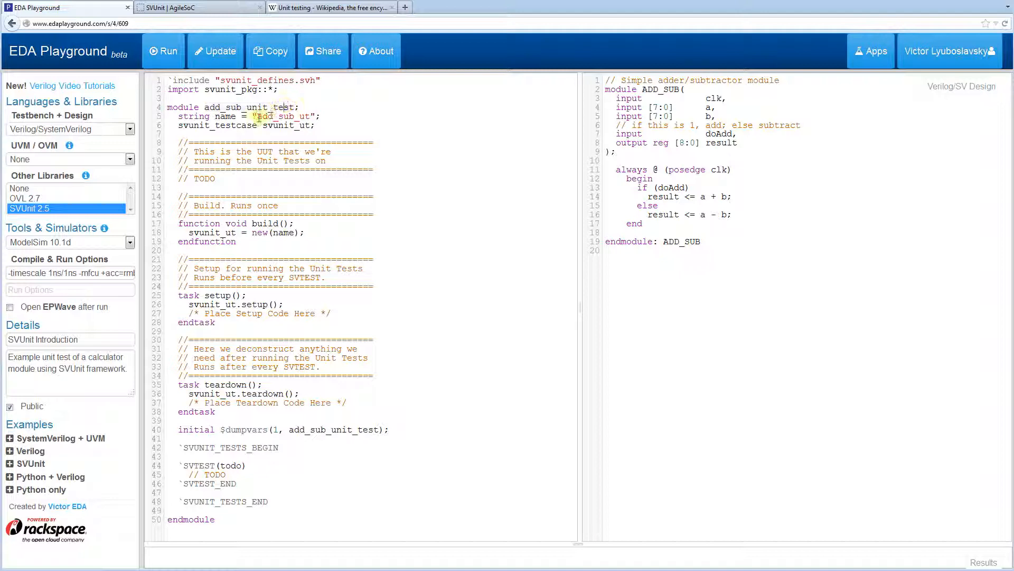
double_click(286, 116)
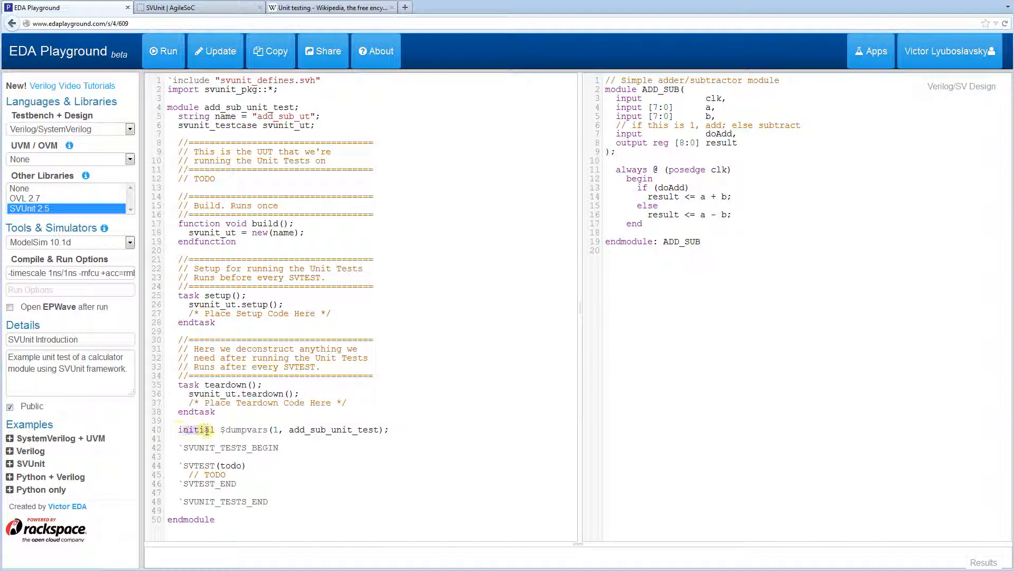
triple_click(278, 429)
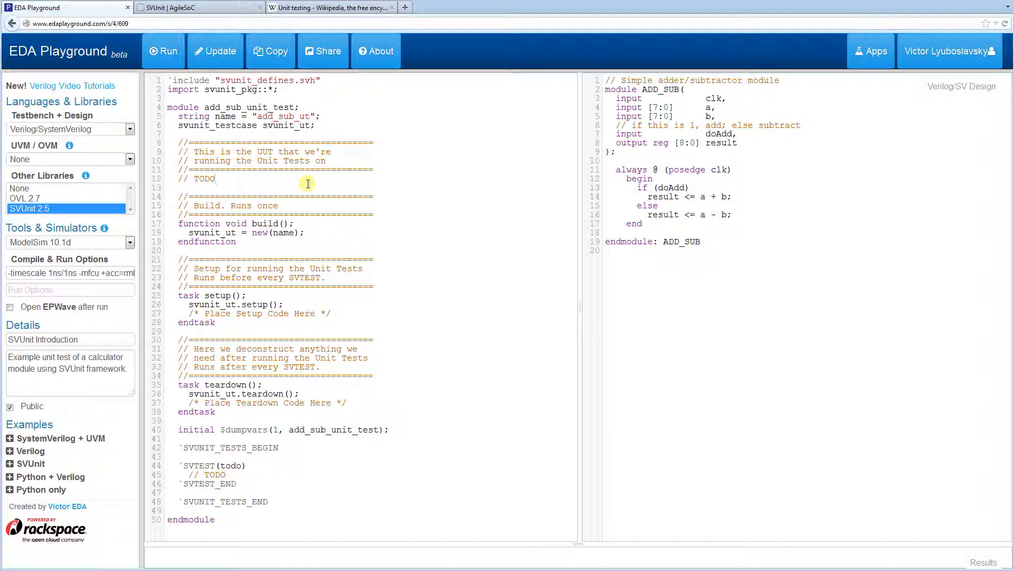
Declare logic clk, doAdd, logic [7:0] a, b and logic result in the testbench.
key("enter")
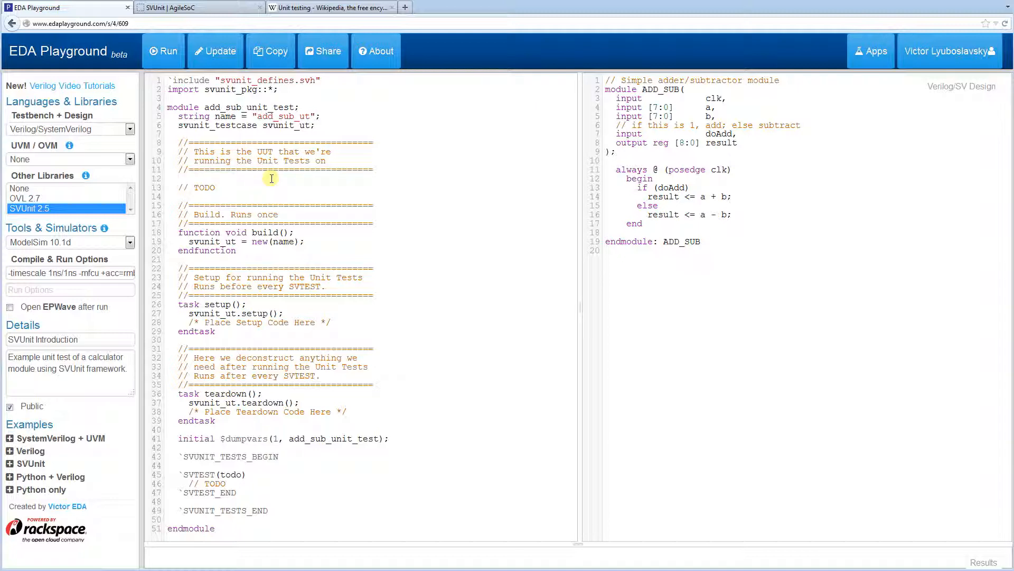
type("logic")
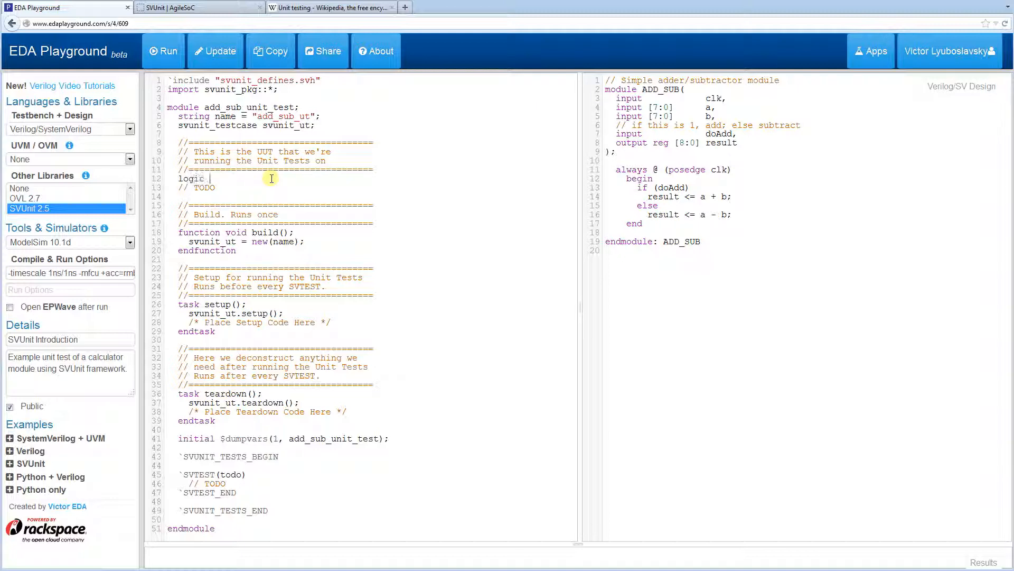
type("clk, doAd")
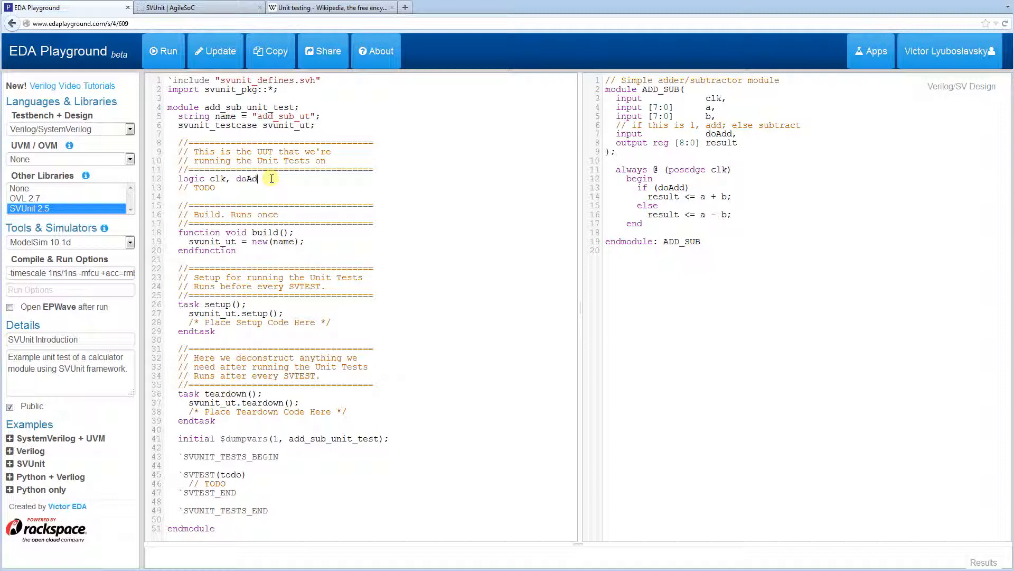
type("logi")
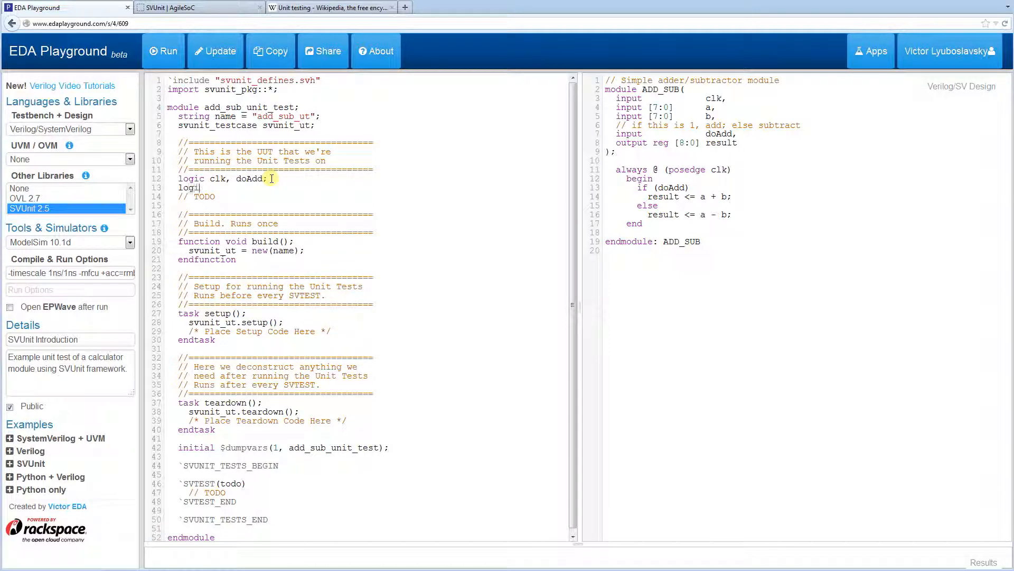
type("[7:0]")
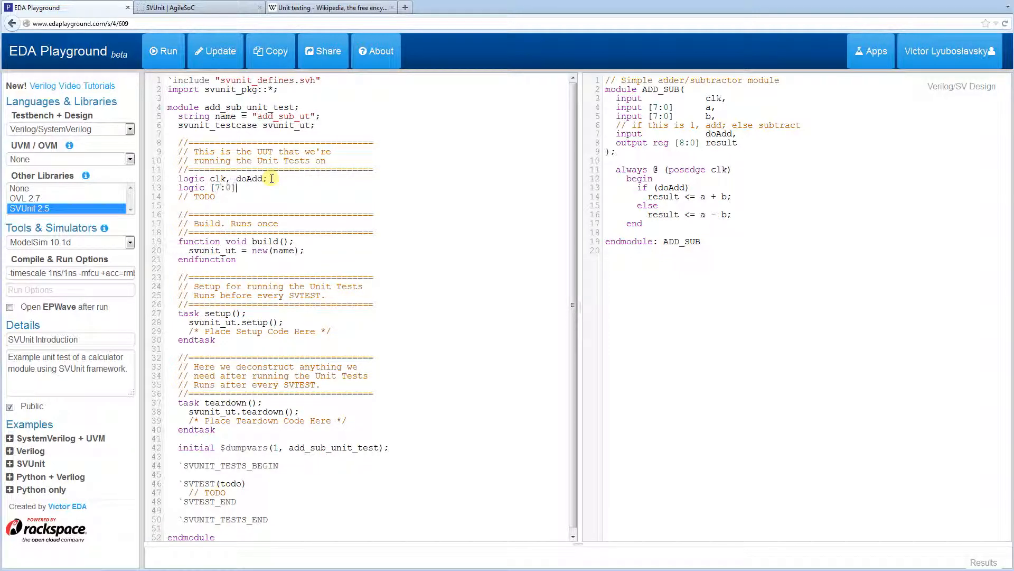
type("a, b;")
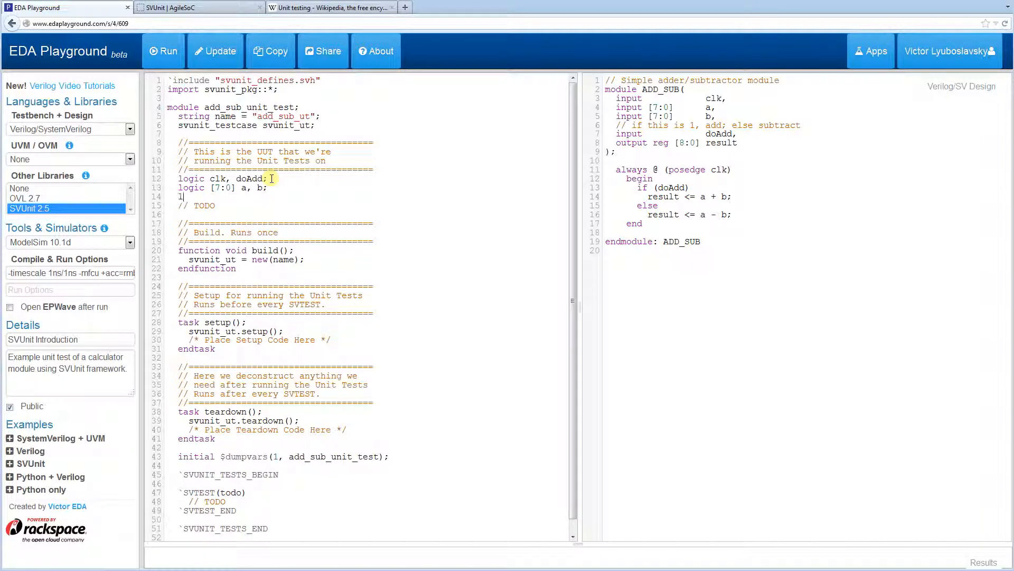
type("logic [8:0")
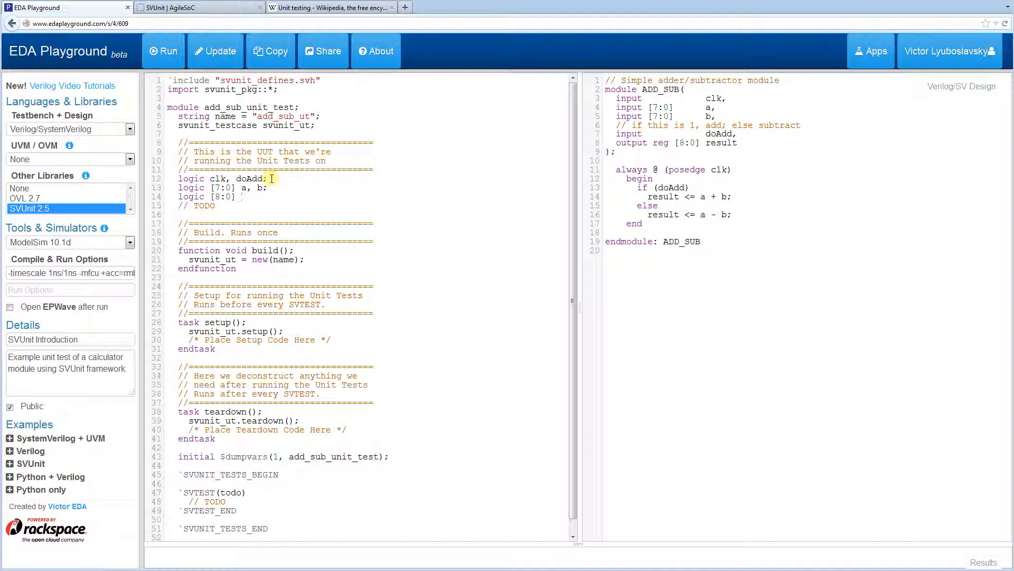
type("result;")
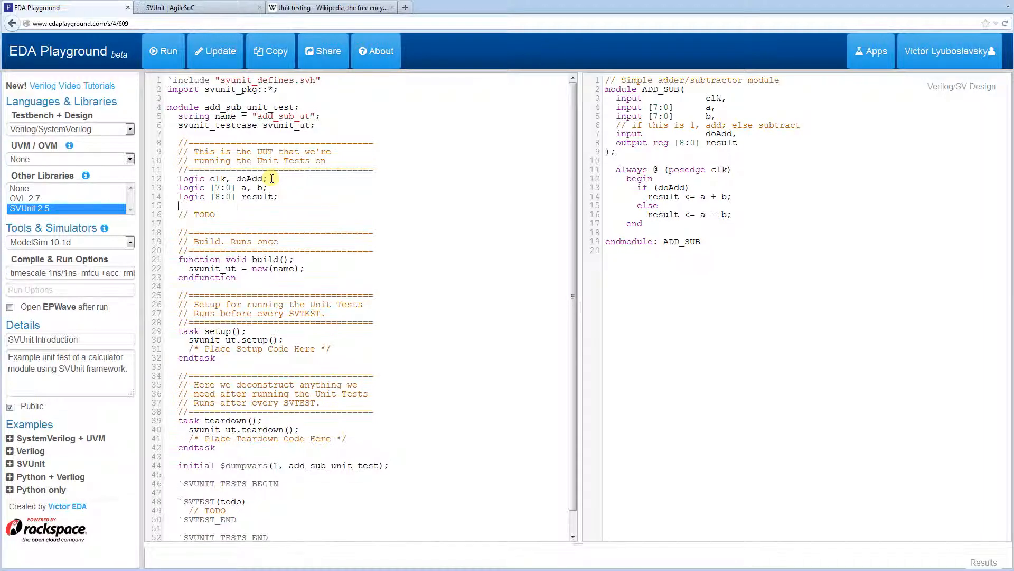
Instantiate ADD_SUB as dut with wildcard (.*) port connections.
type("ADD")
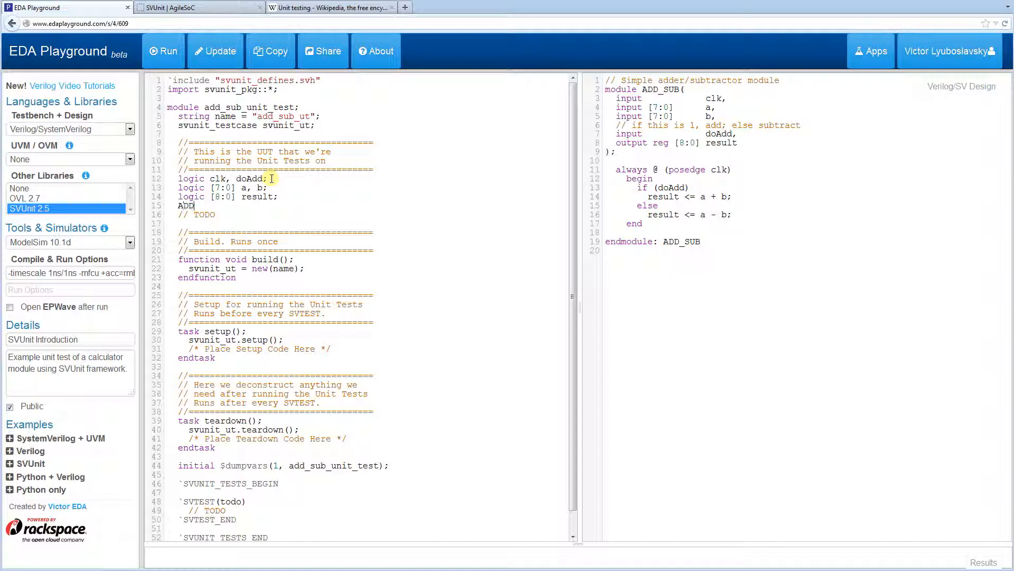
type("_SUB")
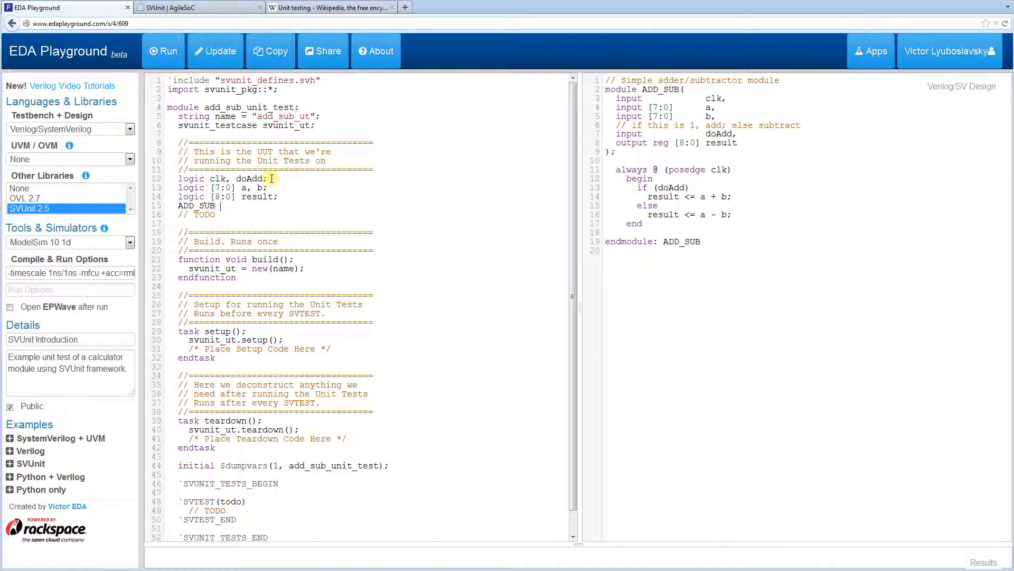
type("dut")
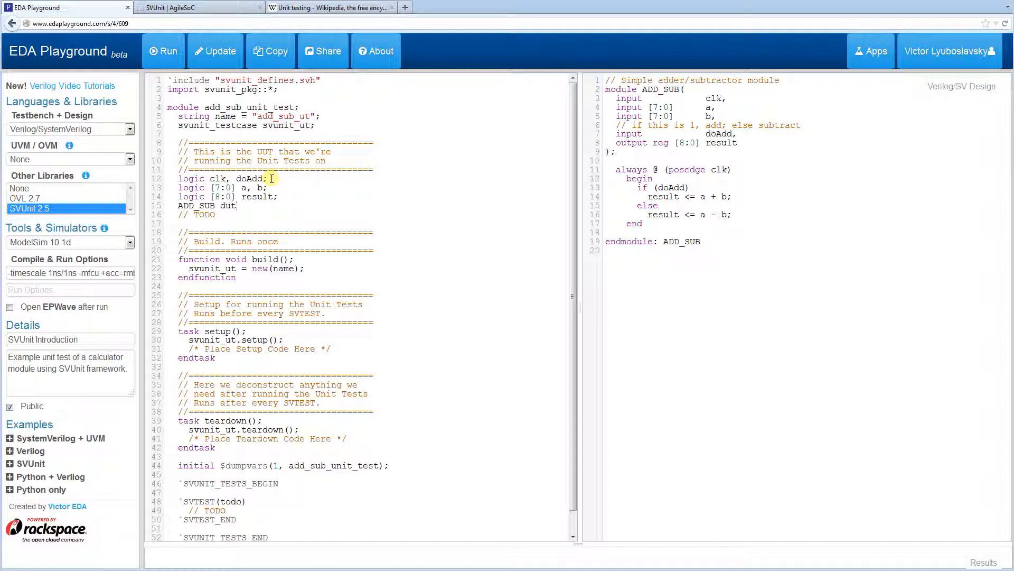
type("(.*);")
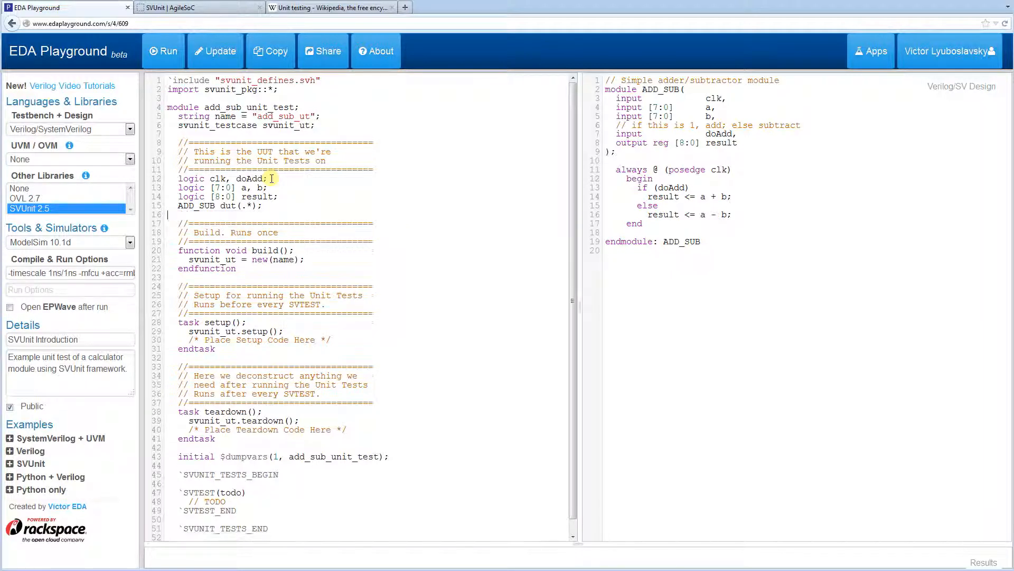
mouse_move(335, 231)
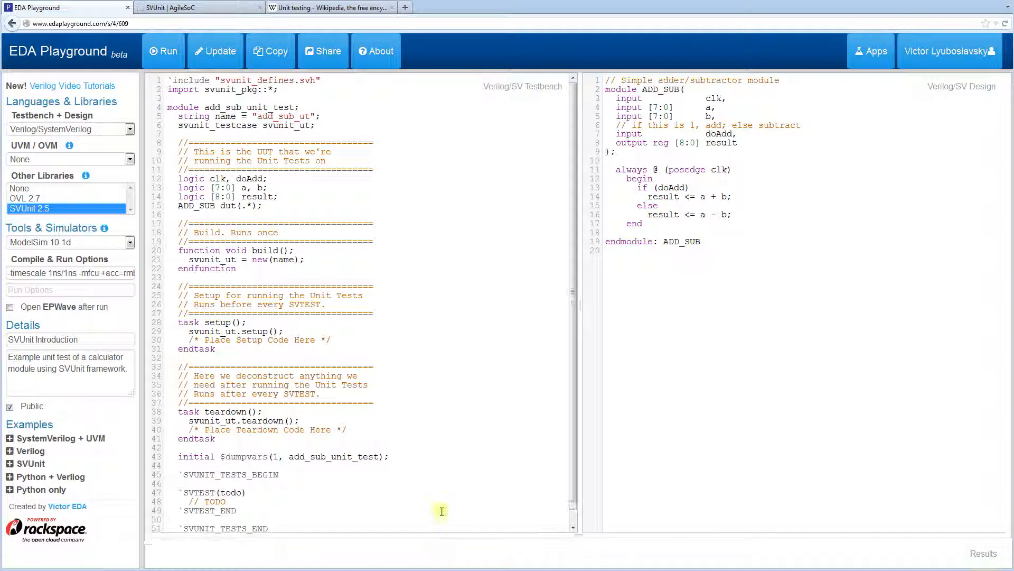
Run the testbench and review the log reporting the todo test passing, 1 of 1.
scroll("down", 3)
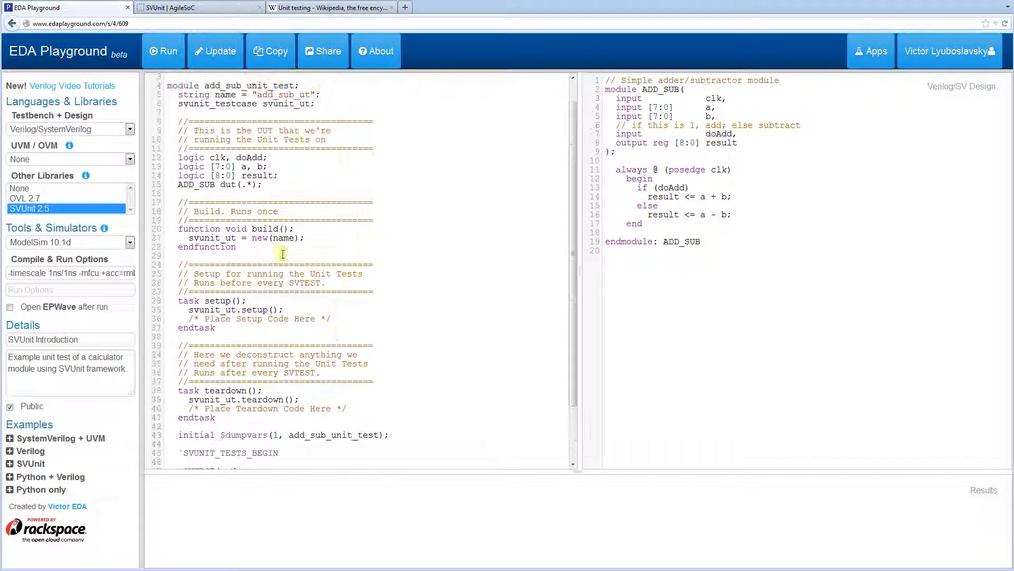
scroll("down", 3)
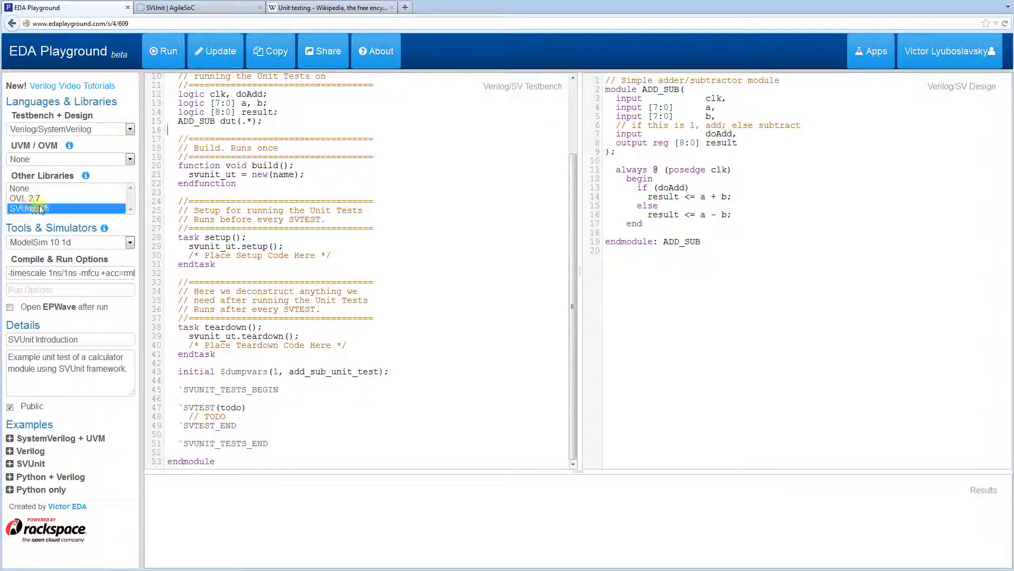
left_click(163, 51)
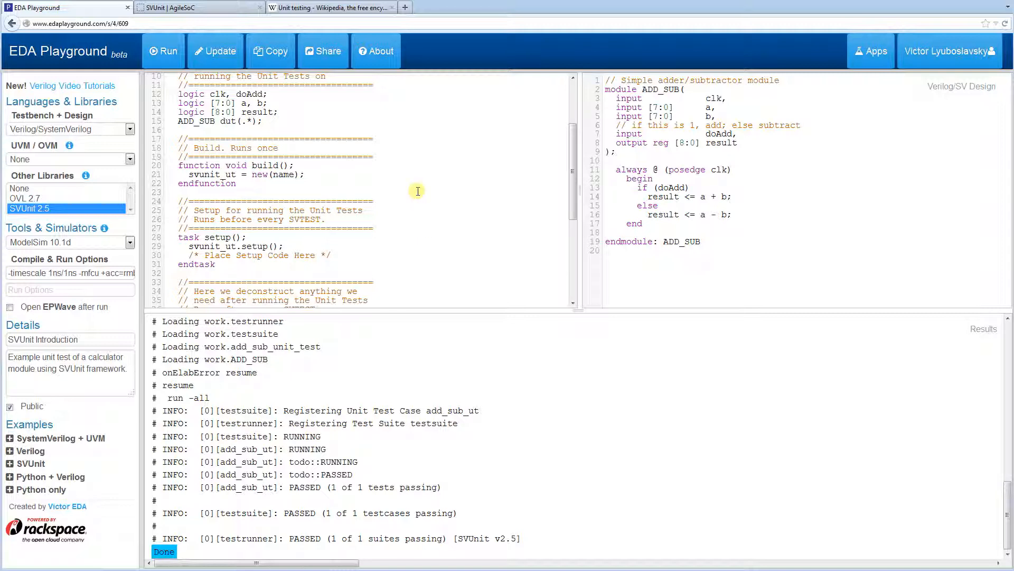
scroll("down", 3)
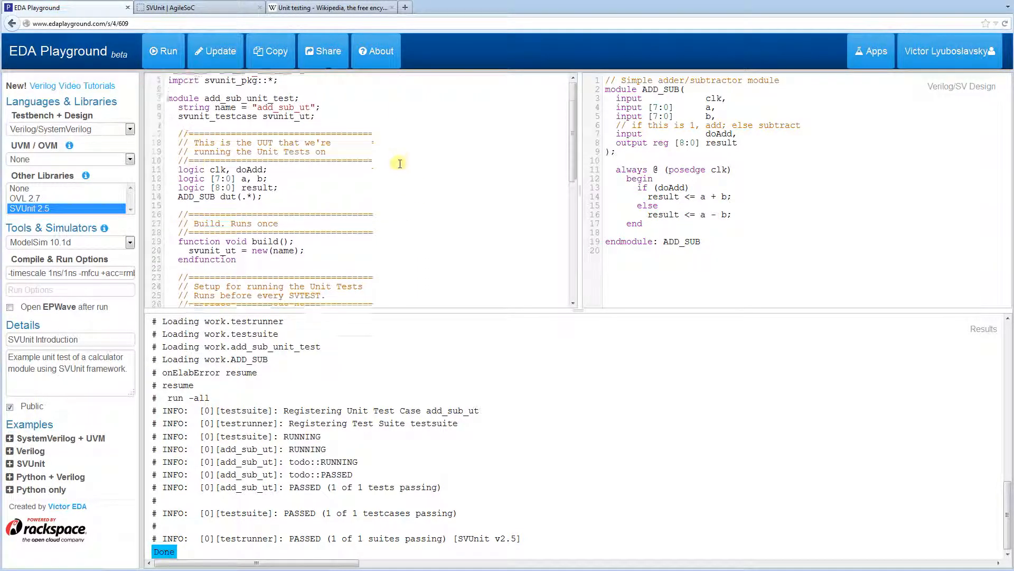
scroll("down", 3)
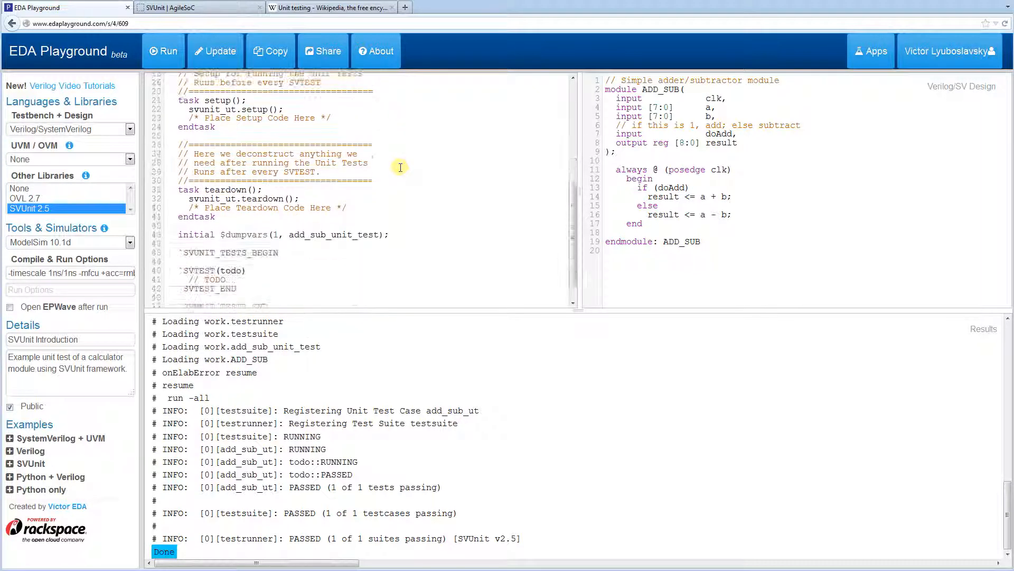
scroll("down", 3)
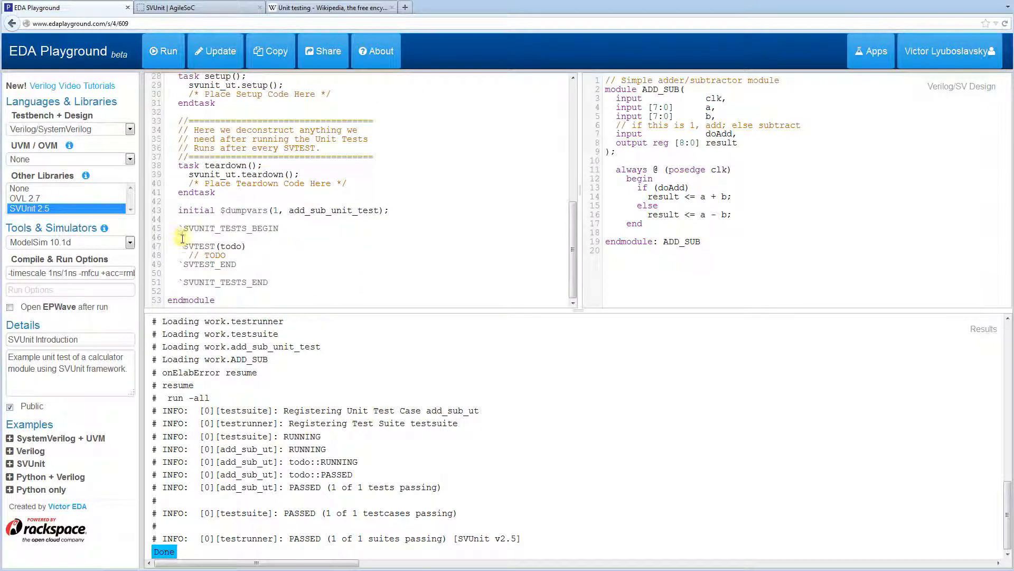
Locate and highlight the SVTEST(todo) placeholder block in the testbench.
left_click_drag(181, 246, 236, 264)
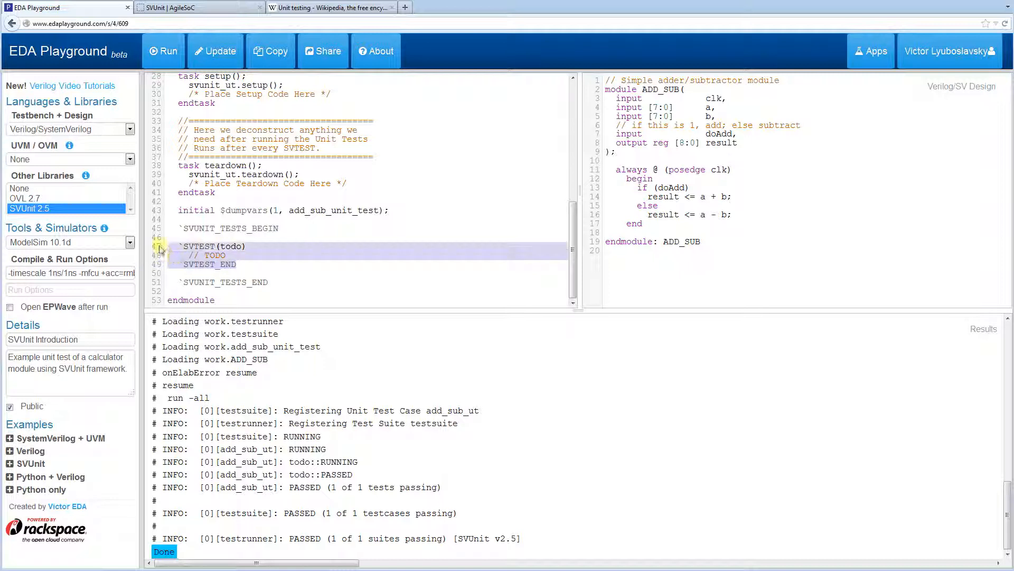
double_click(214, 254)
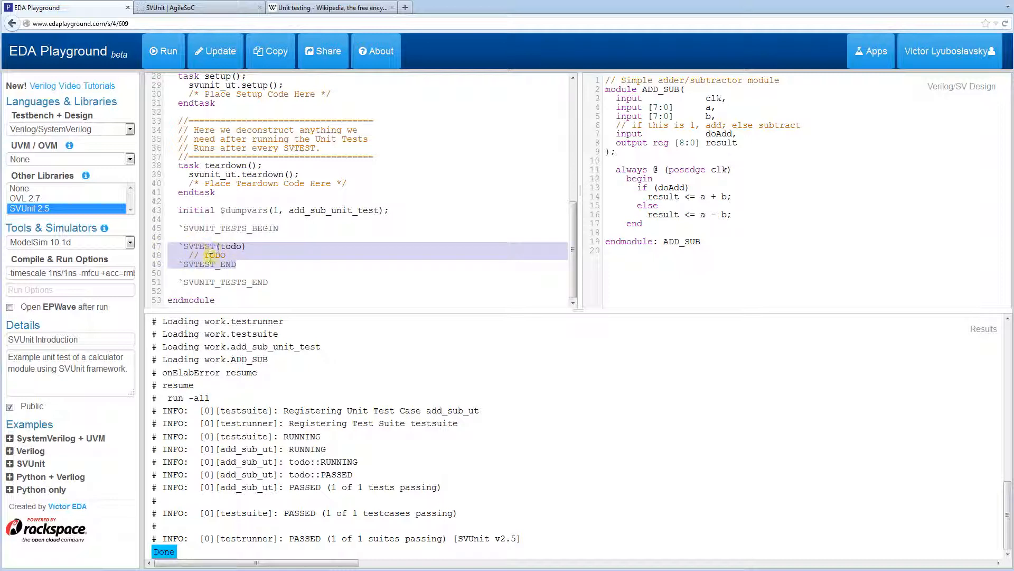
left_click(226, 255)
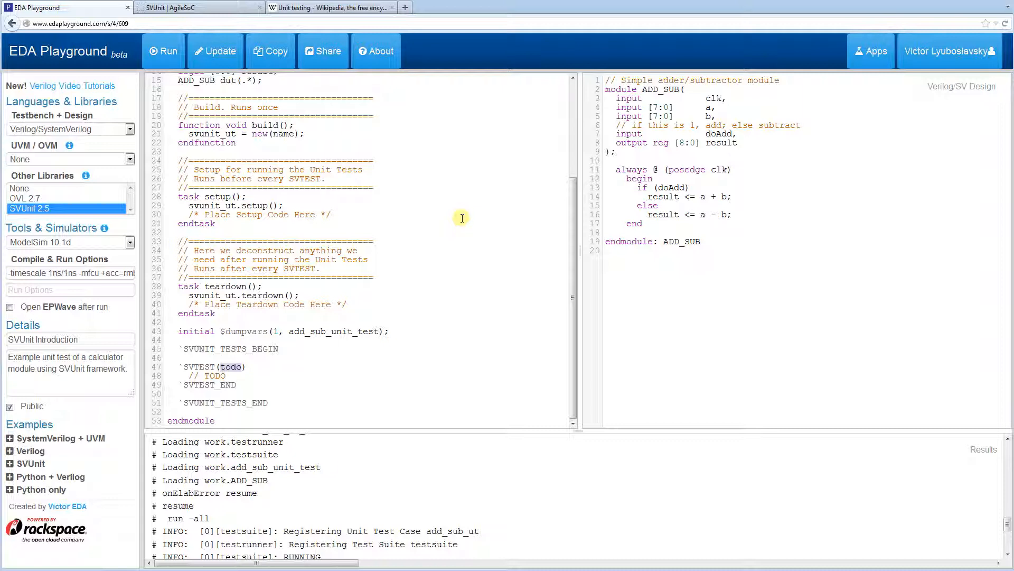
Add clk = 1'b0; to the setup task so clk starts at 0 before each test.
left_click(179, 357)
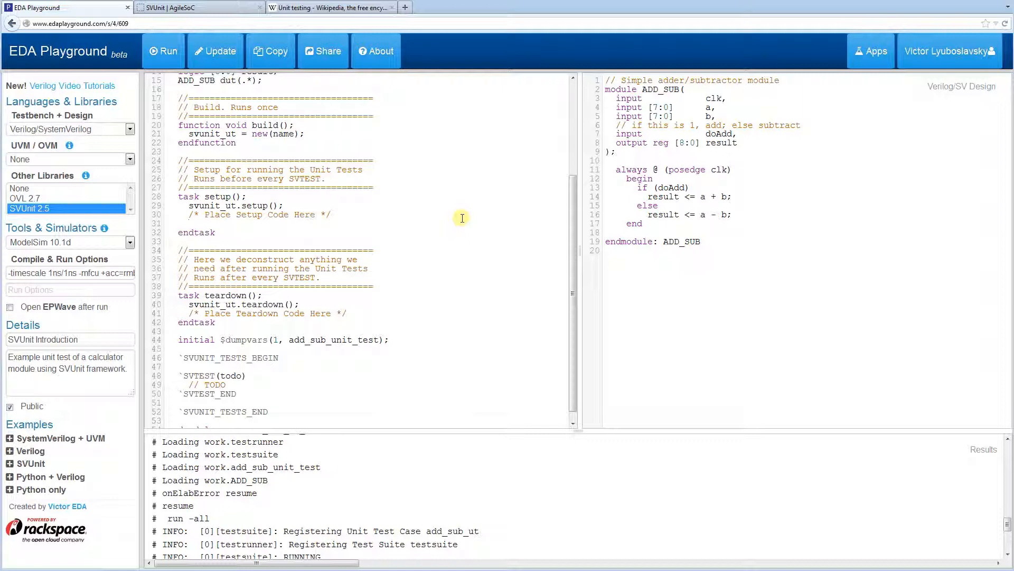
type("clk")
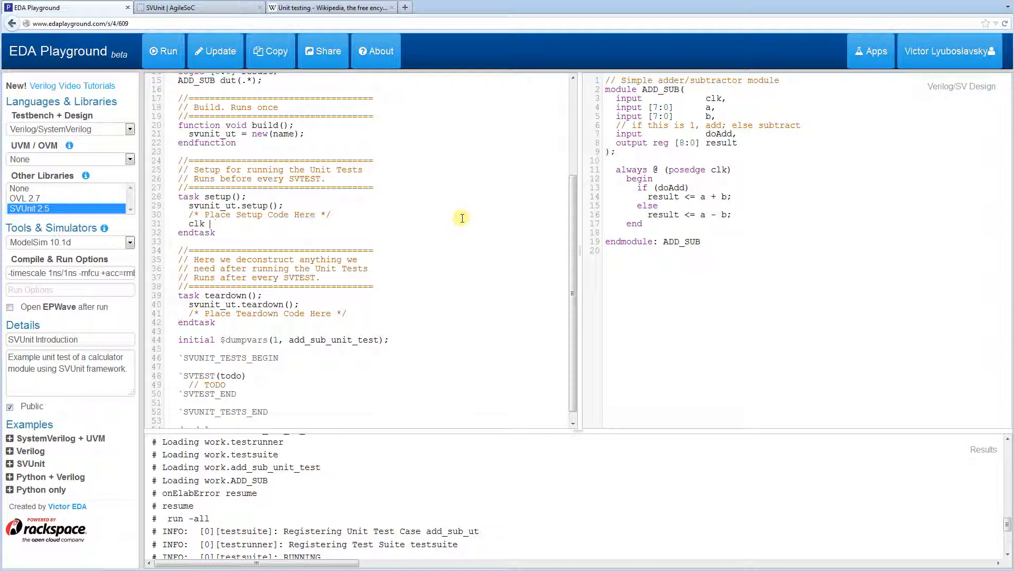
type("= 1'b0;")
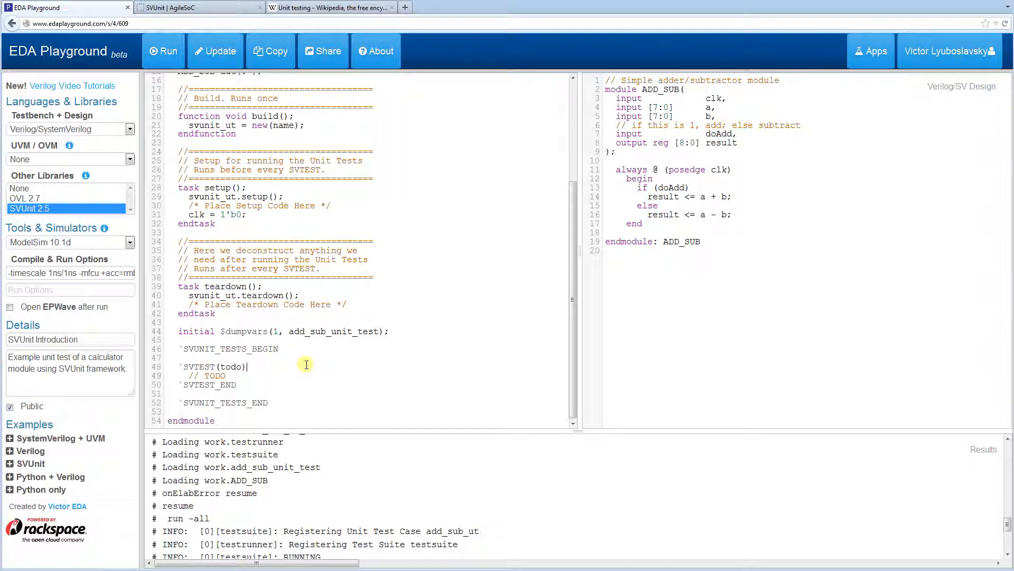
Write a = 2; b = 3; doAdd = 1'b1; in add_test.
key("BackSpace")
type("add_test")
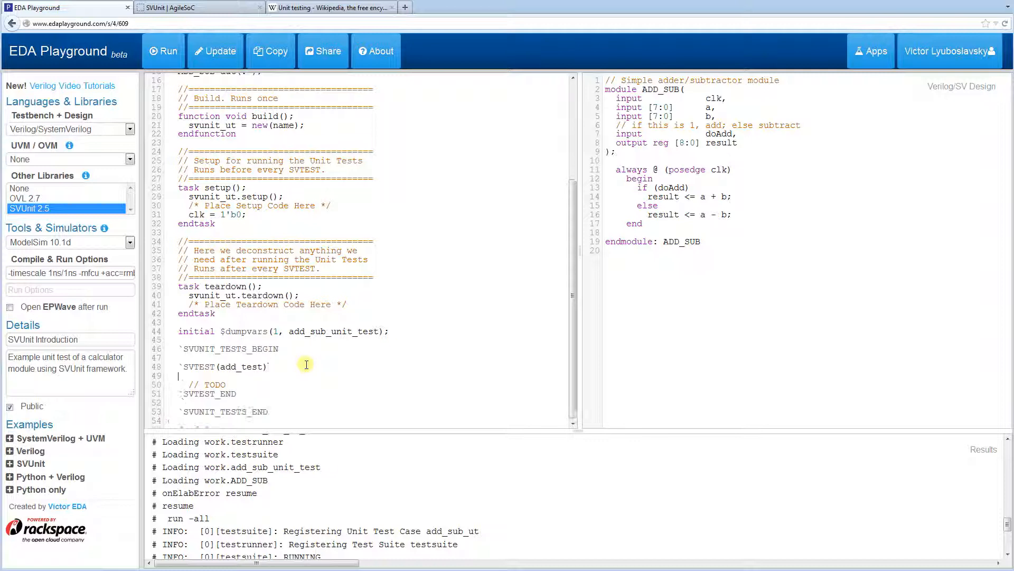
type("a =")
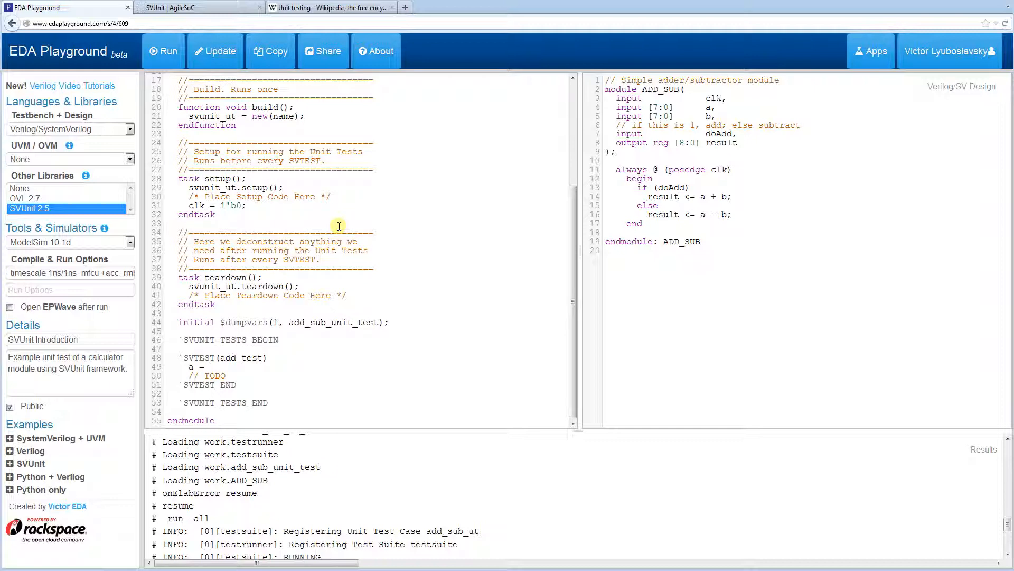
type("2;")
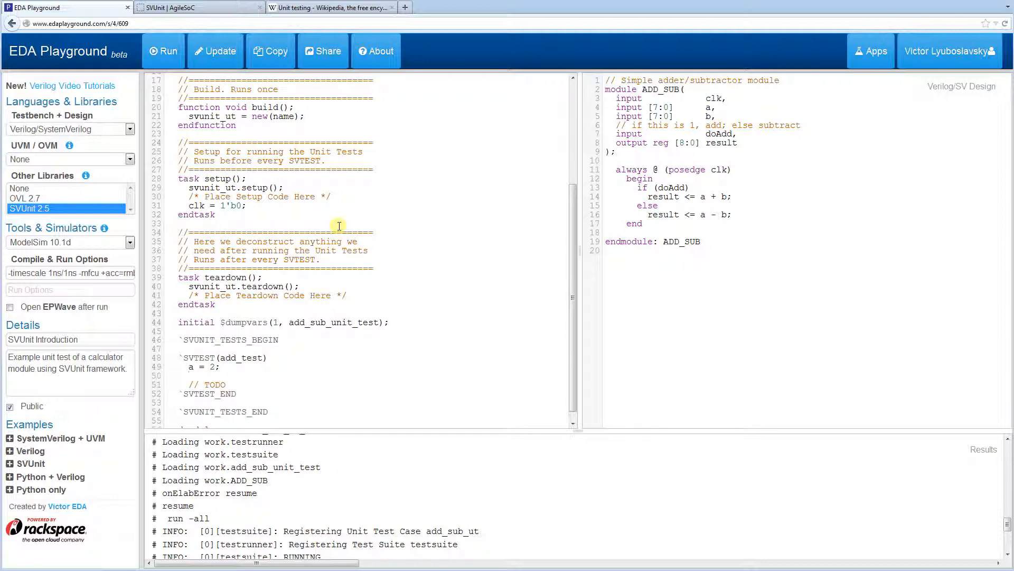
type("b =")
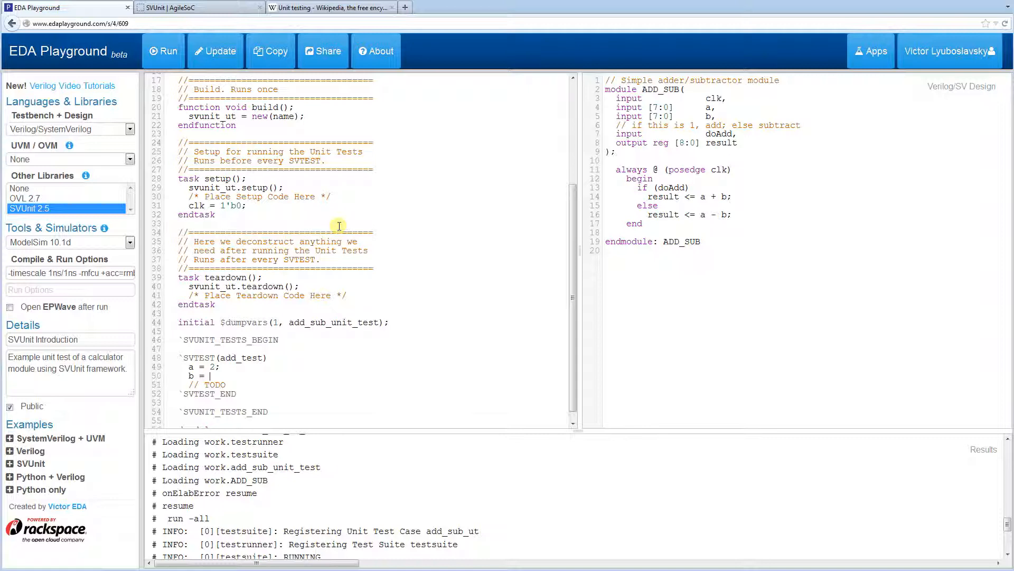
type("3;")
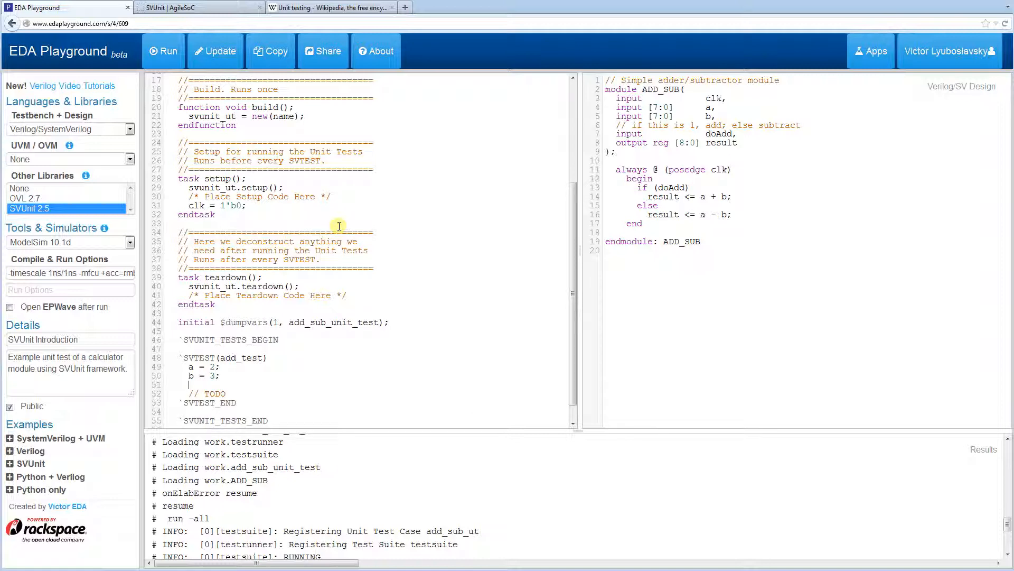
type("doAdd")
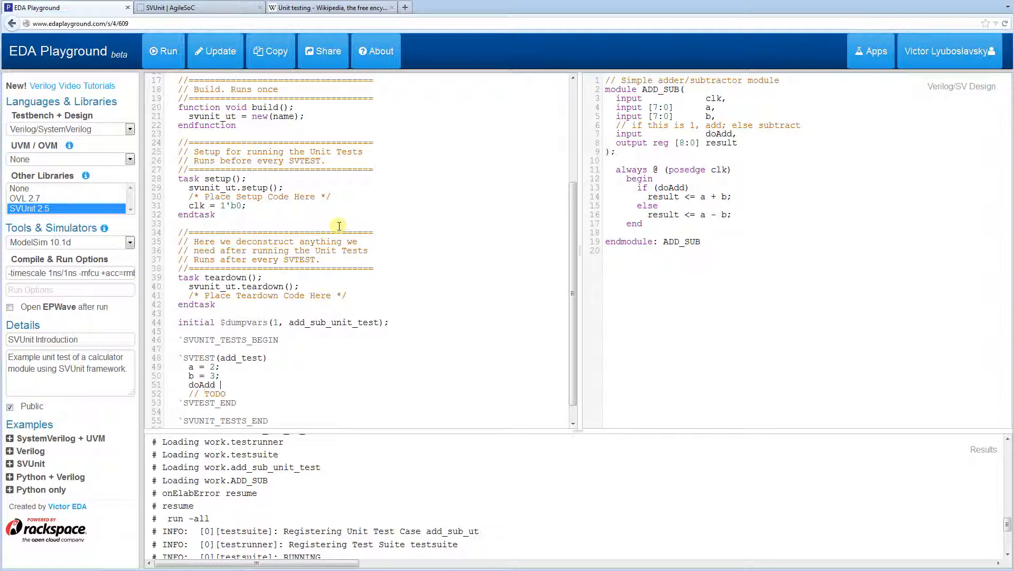
type("= 1'b1;")
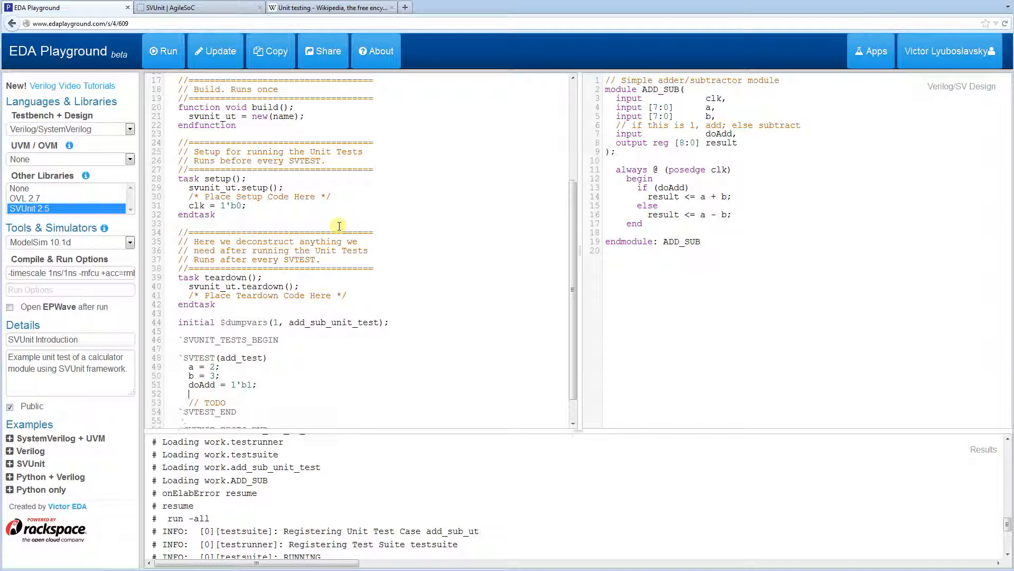
Add repeat (2) #5 clk = ~clk; to toggle the clock twice.
type("repe")
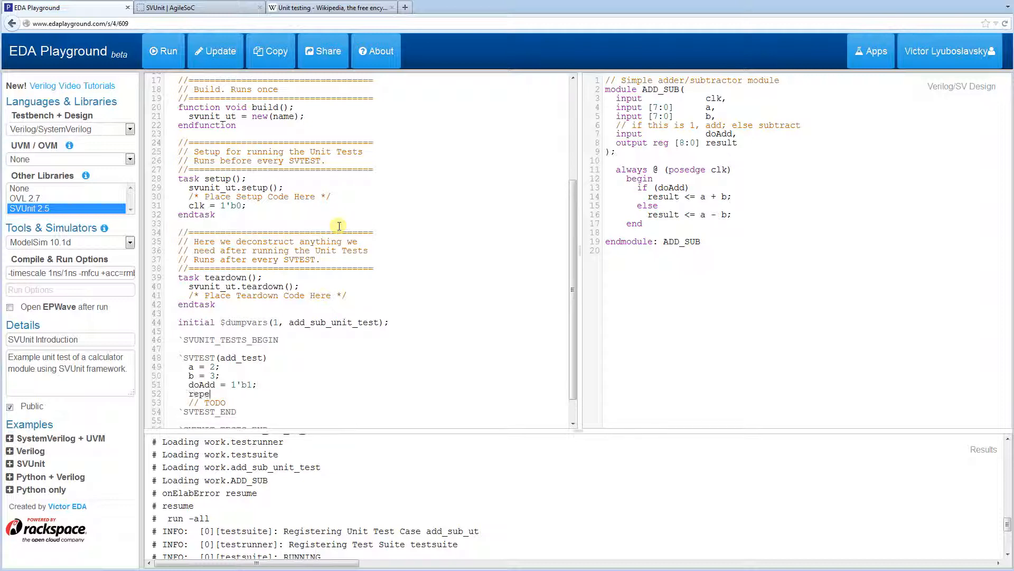
type("at (2)")
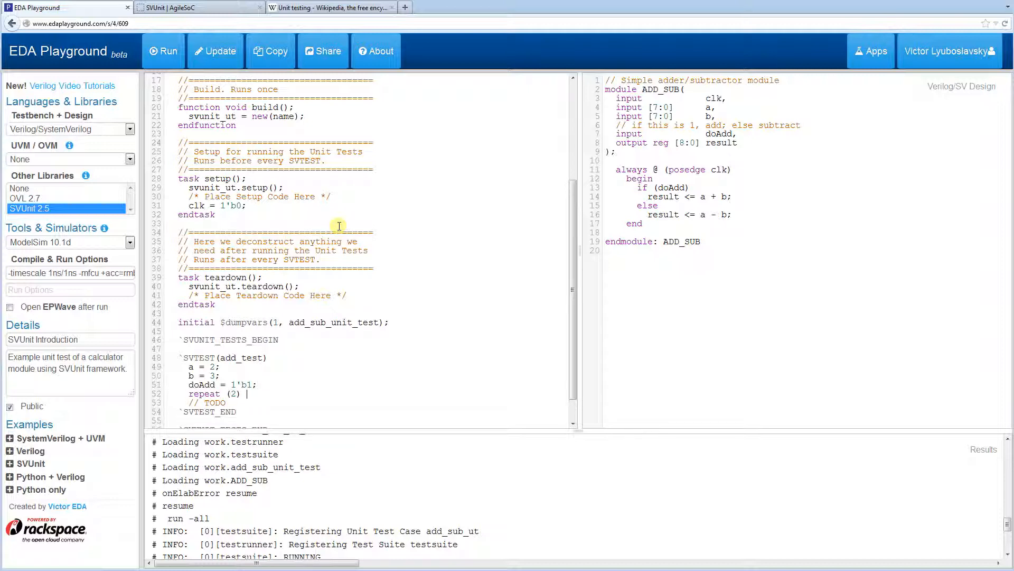
type("#5")
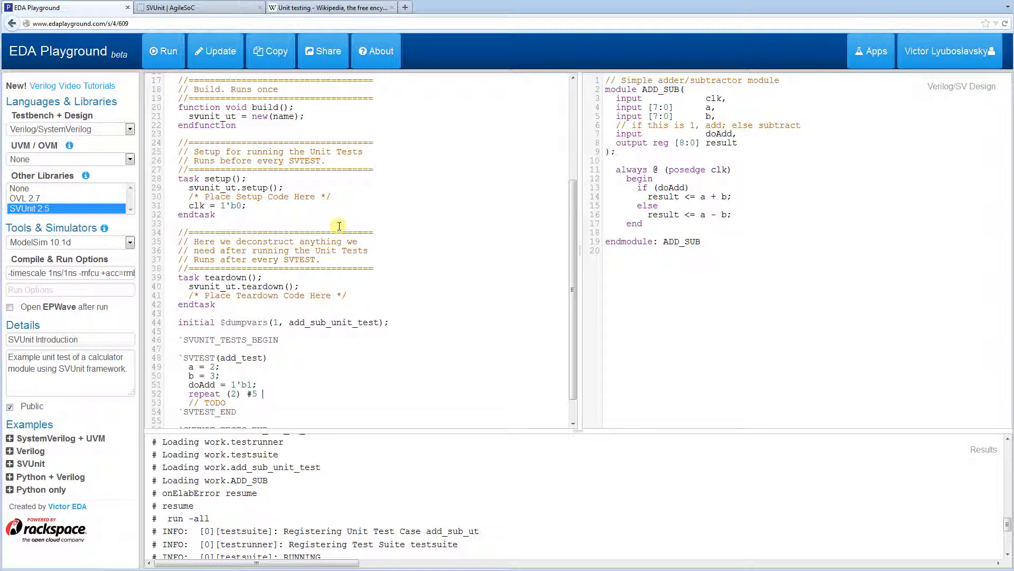
type("clk =")
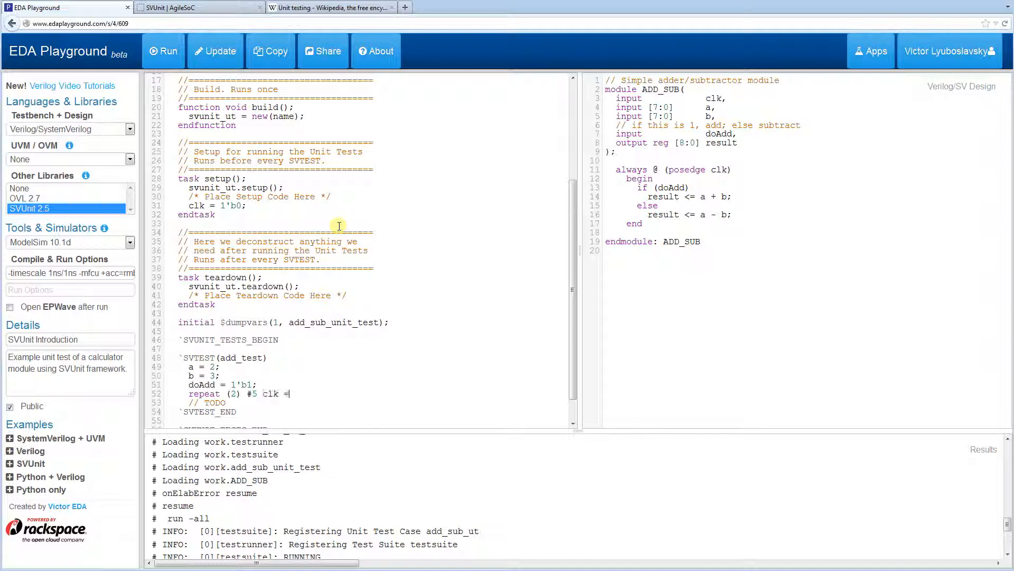
type("~clk;")
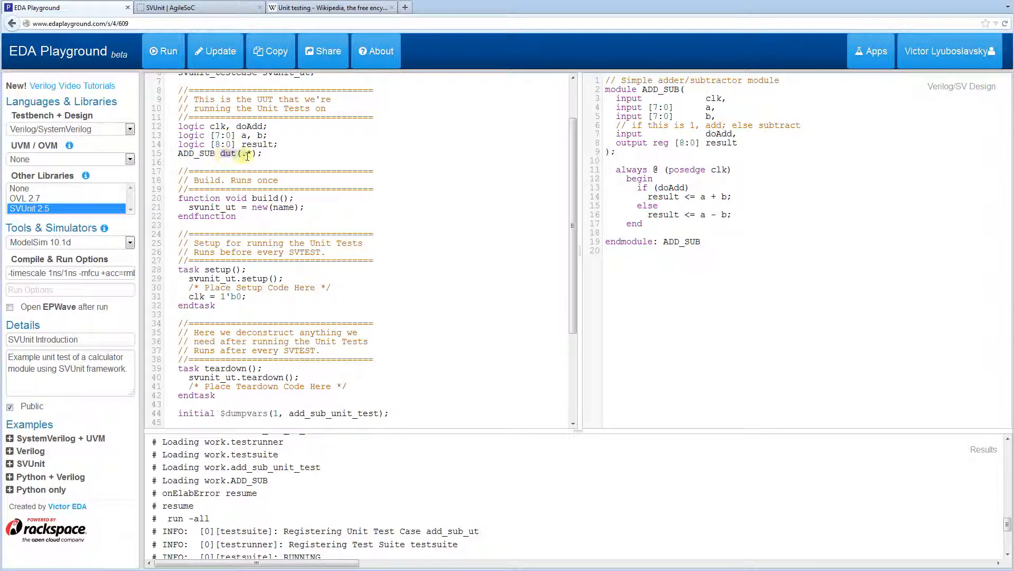
End add_test with `FAIL_UNLESS(9'h5 === result);.
scroll("down", 3)
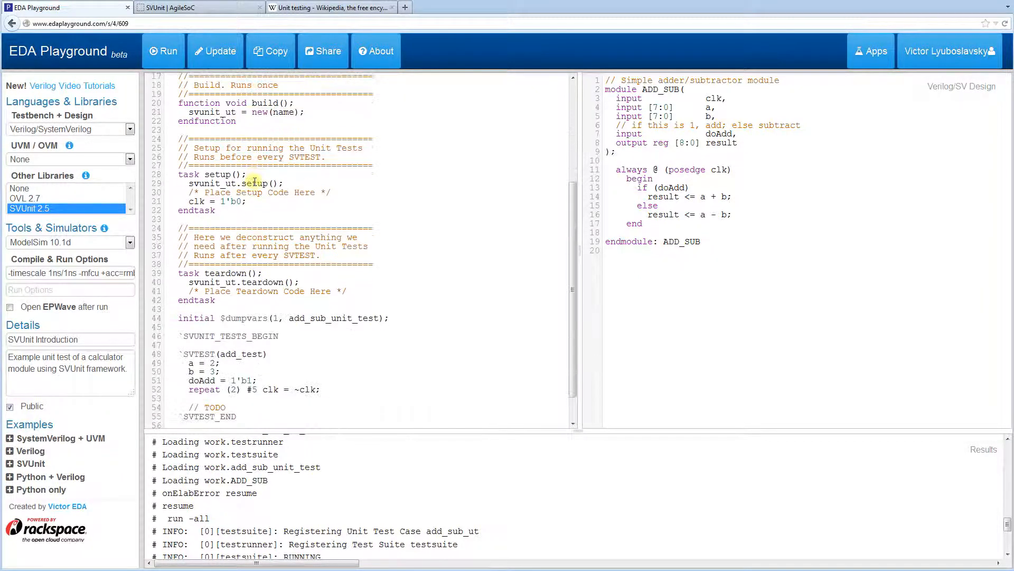
scroll("down", 3)
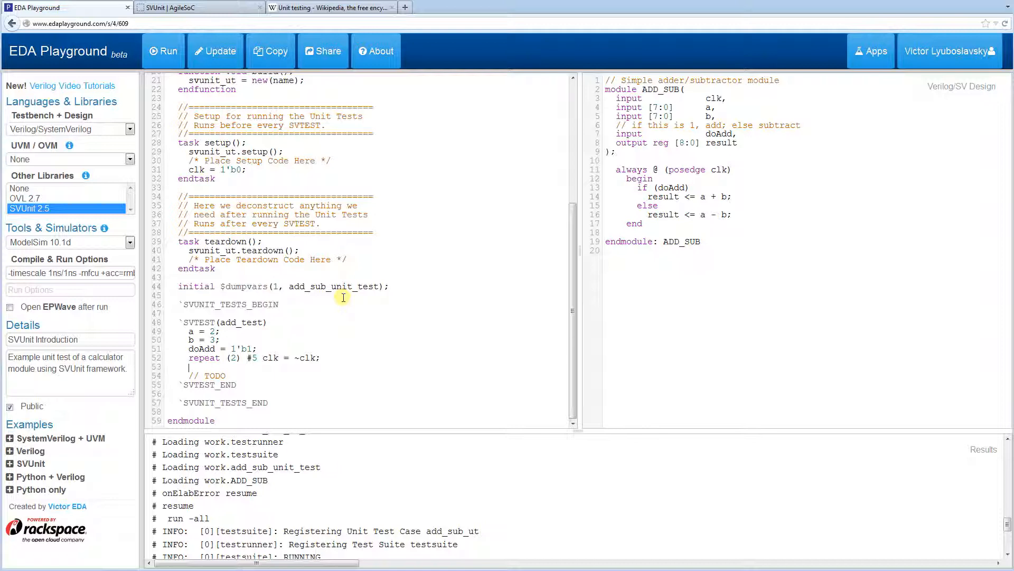
type("`FAIL")
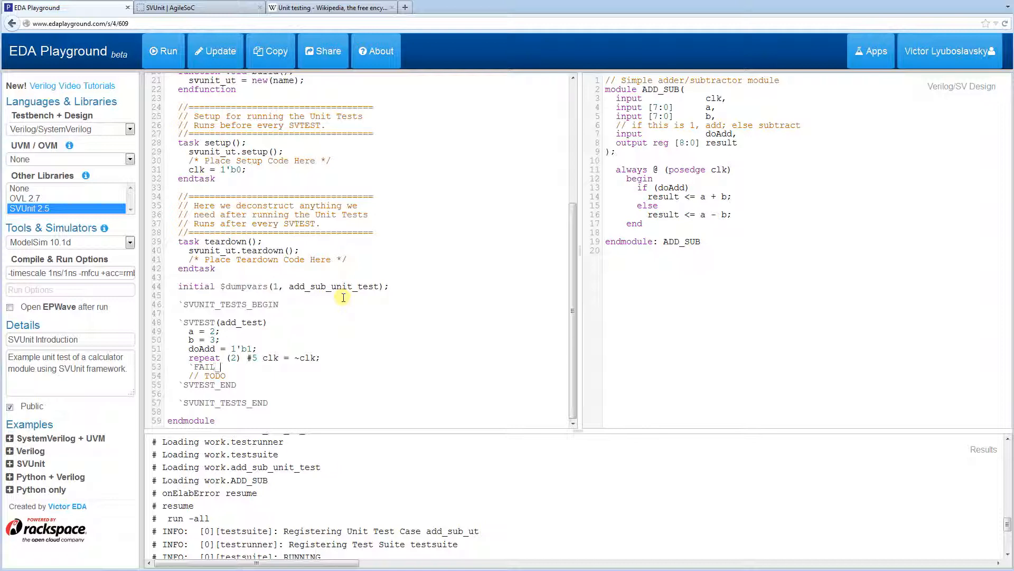
type("_UNLESS(")
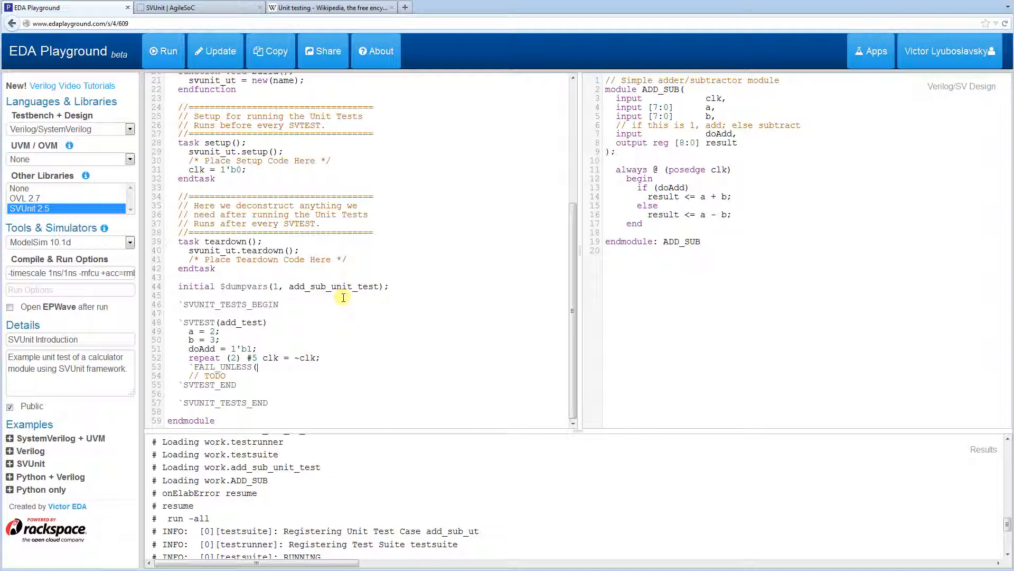
type("9'")
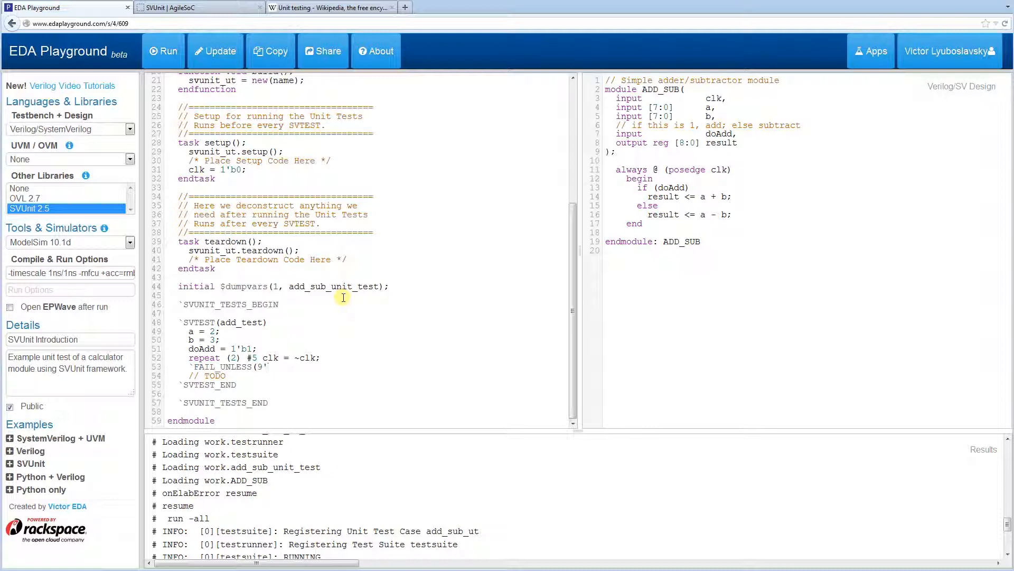
type("h5 ===")
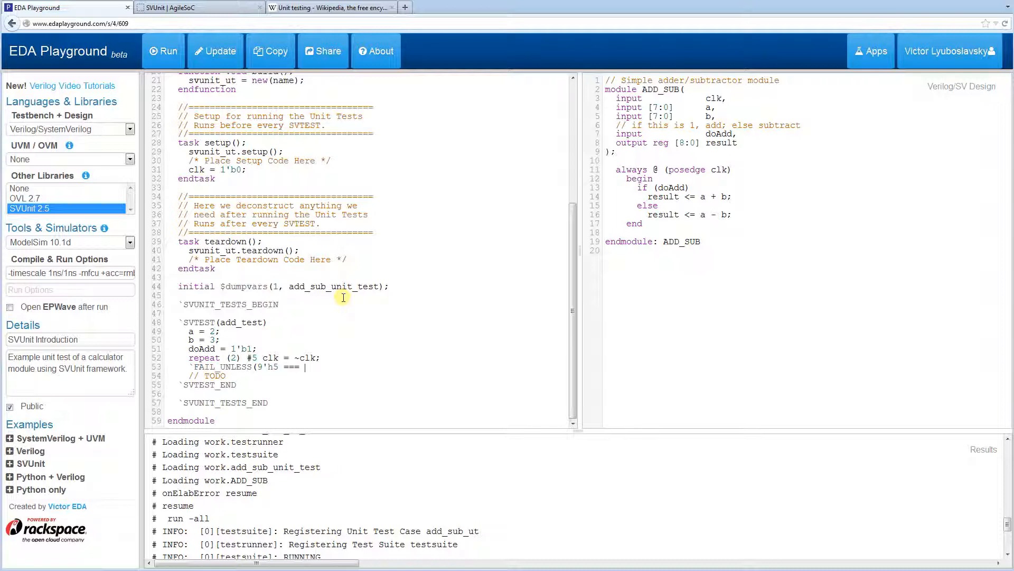
type("r")
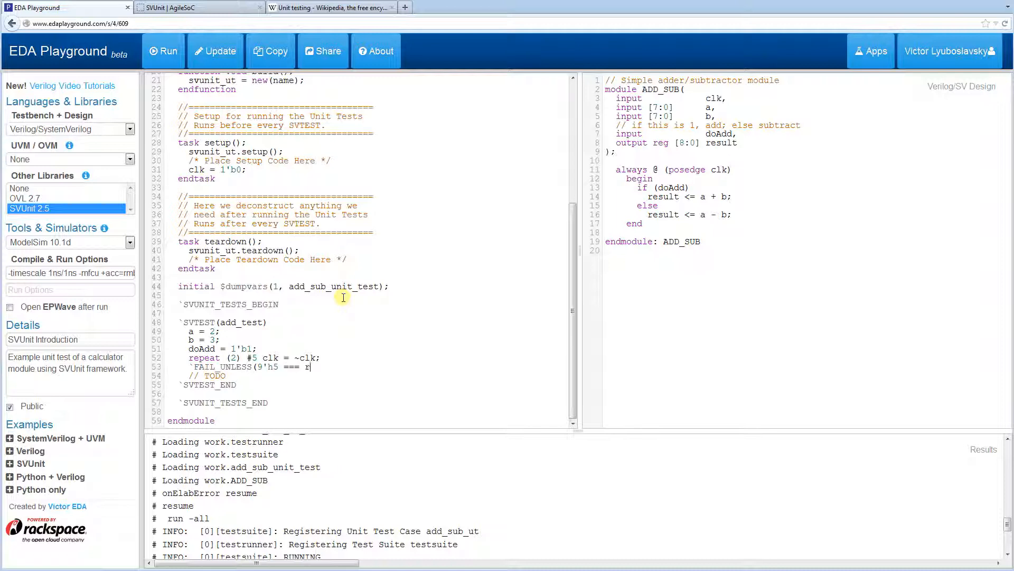
type("esult);")
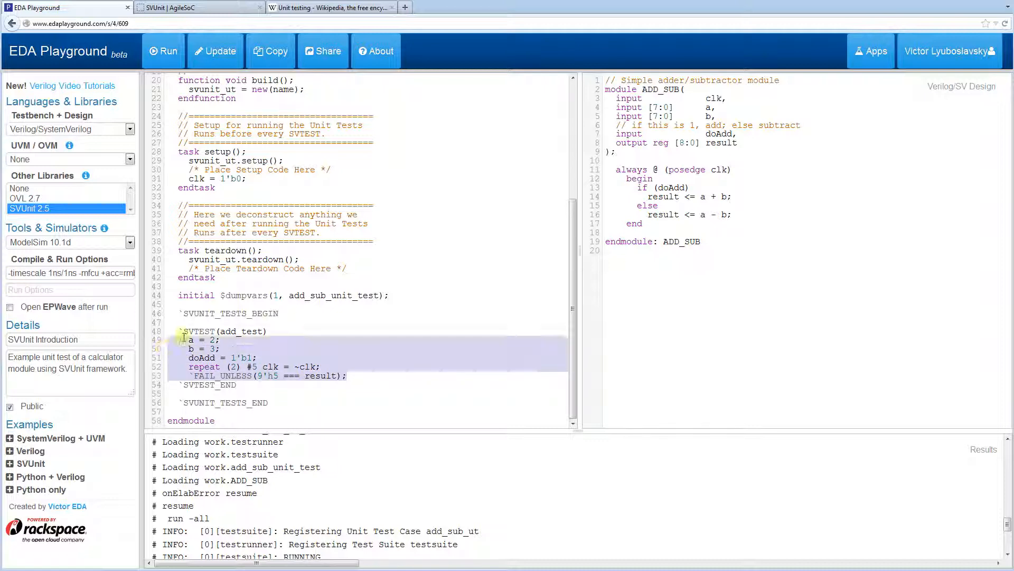
left_click(234, 358)
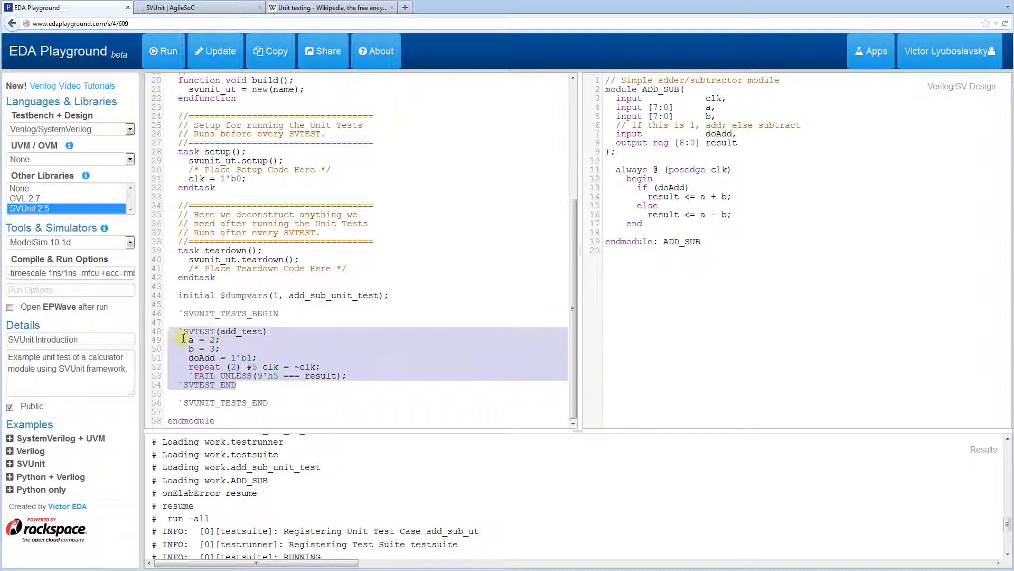
Duplicate add_test as subtract_test with a = 8'h1f, b = 8'h20, doAdd = 1'b0, expecting 9'h1ff.
left_click(263, 386)
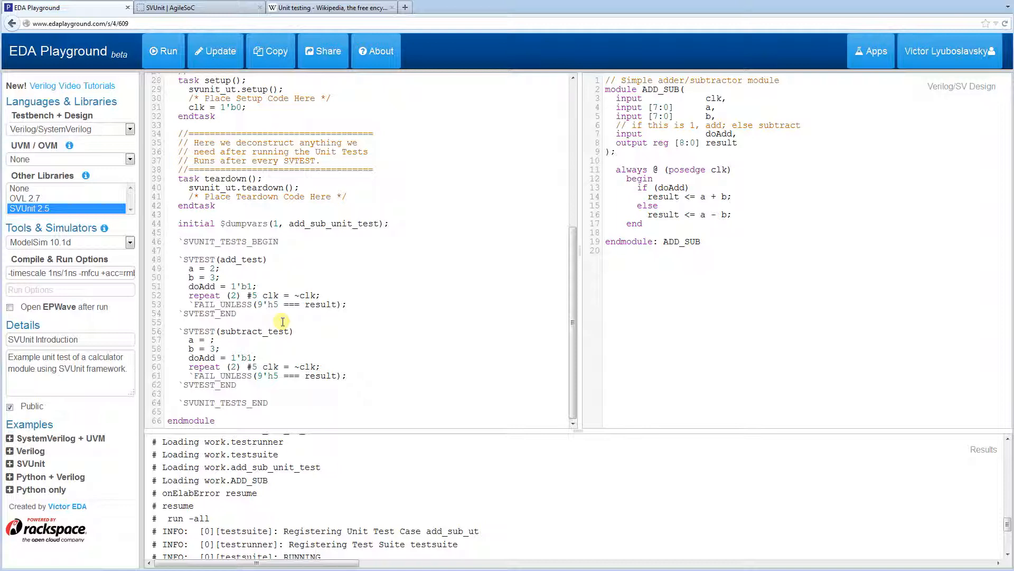
type("8'h1f")
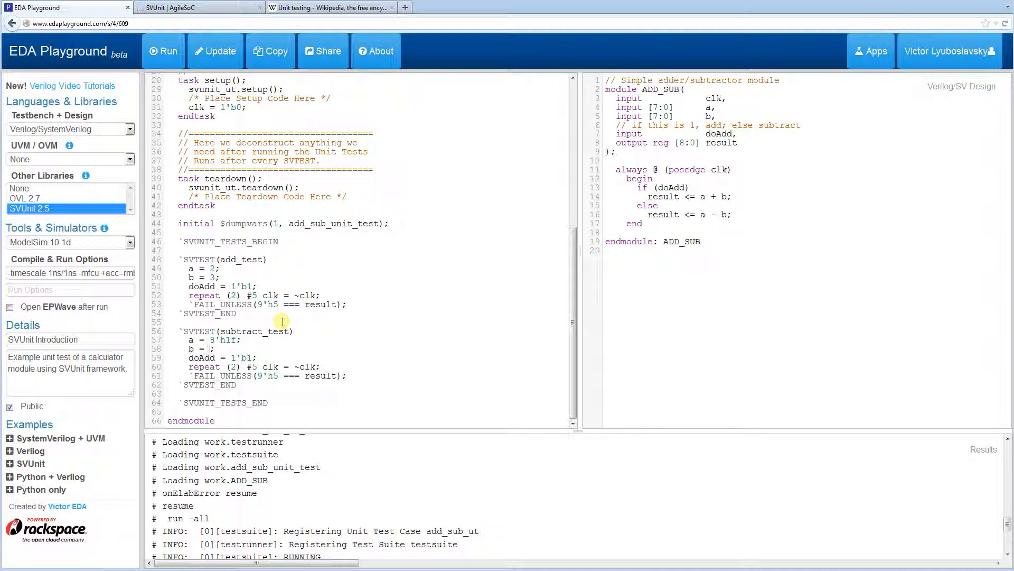
type("8'h")
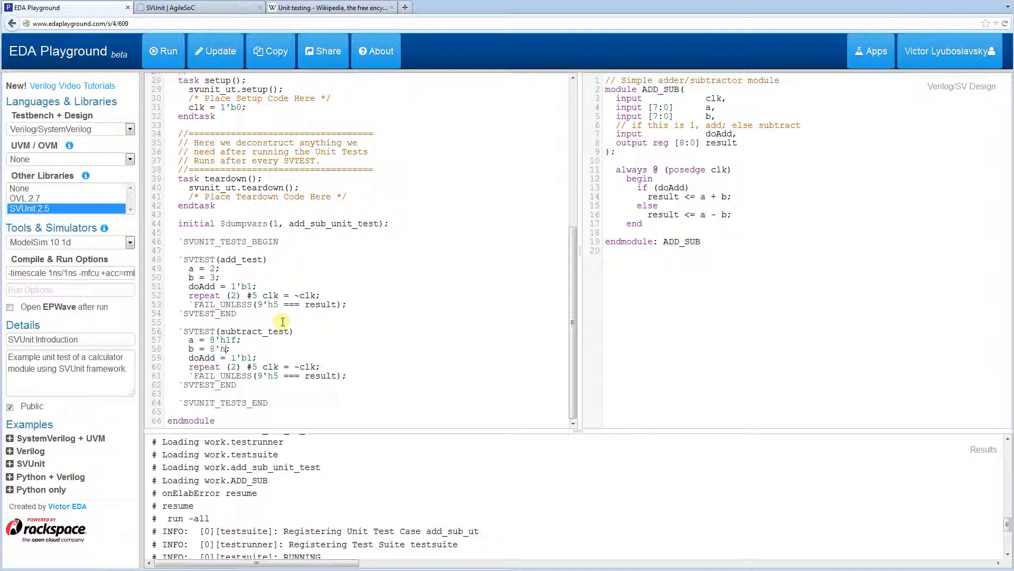
type("20")
left_click(265, 375)
type("1")
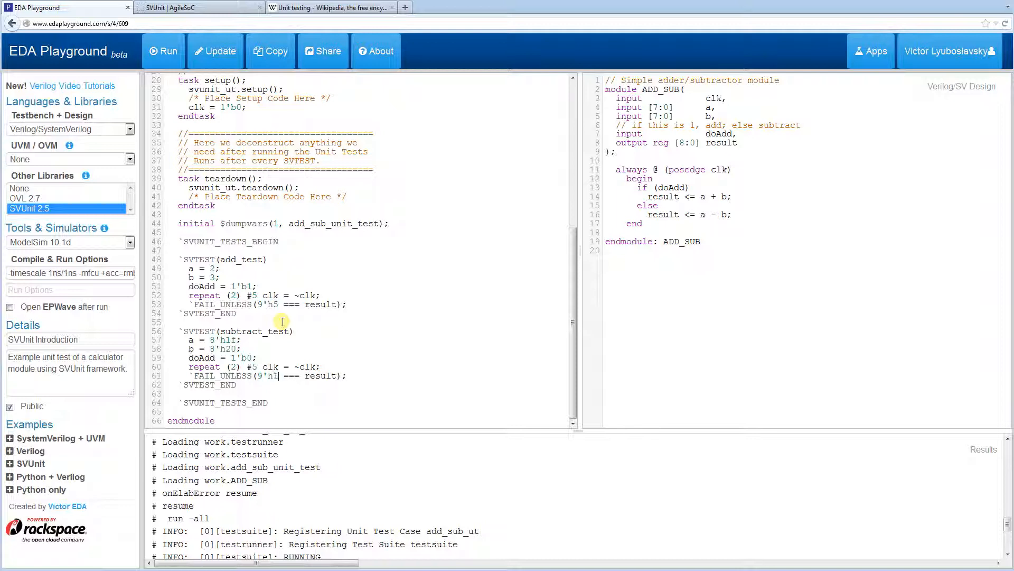
type("ff")
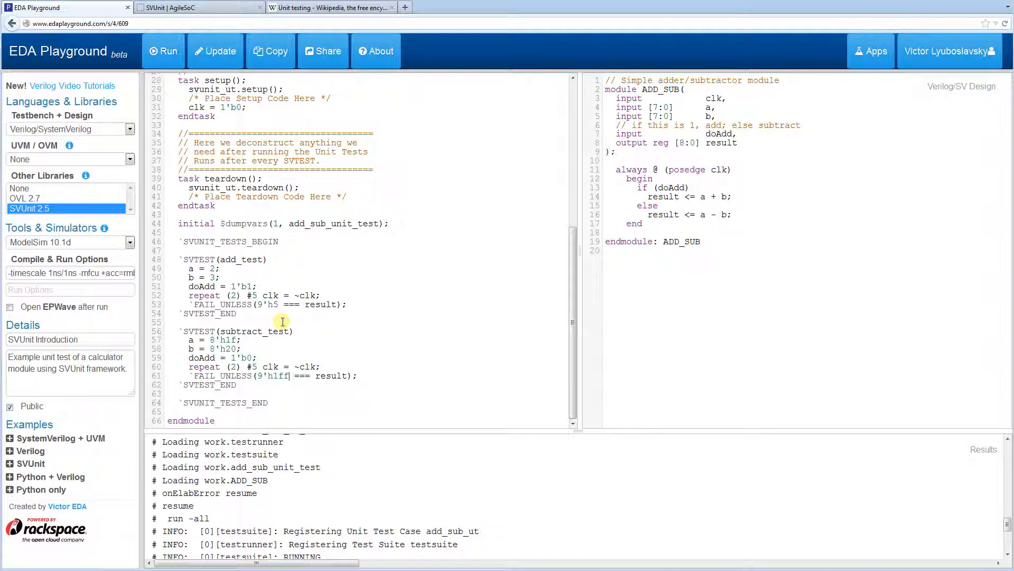
mouse_move(313, 265)
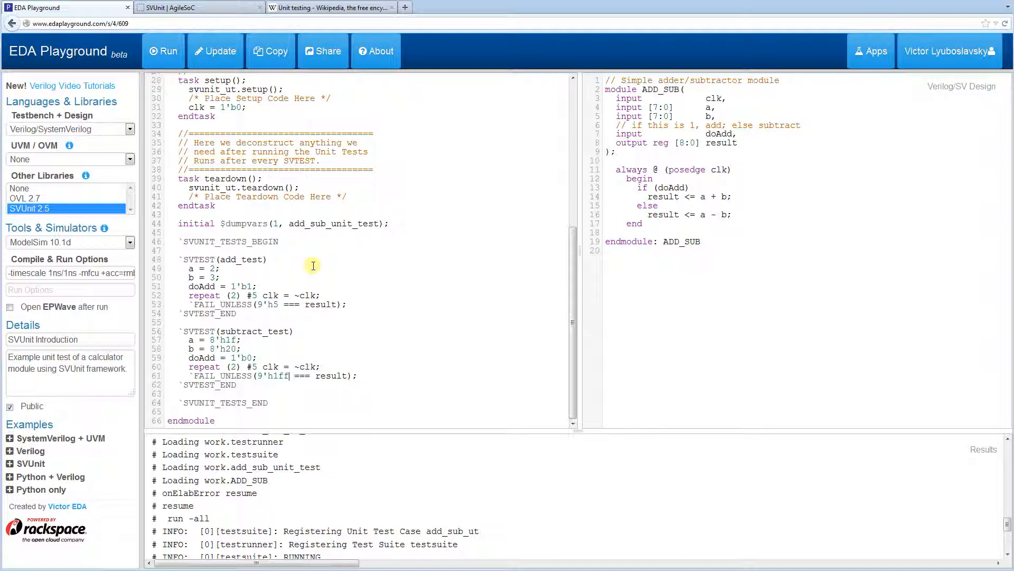
mouse_move(388, 418)
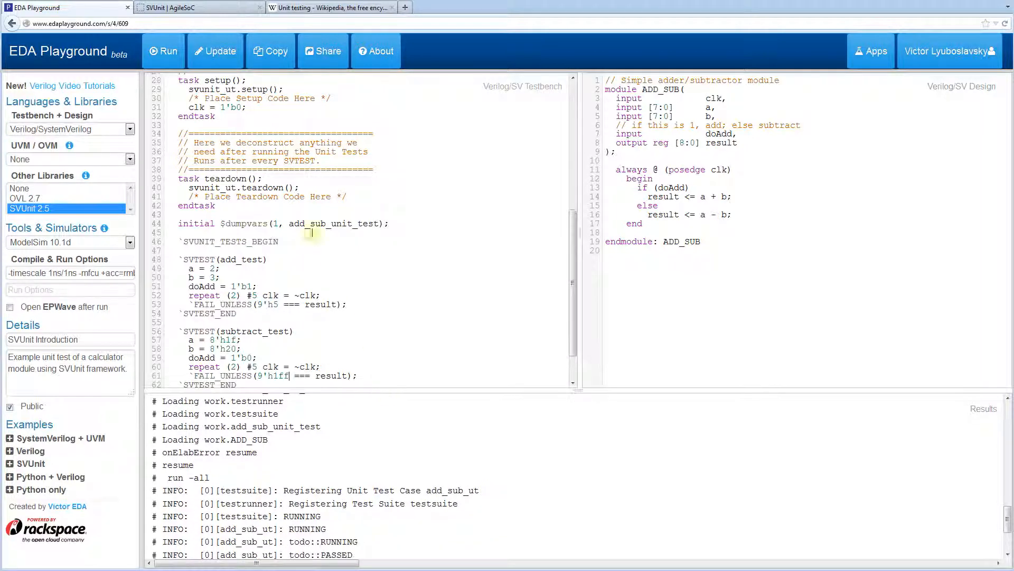
left_click(162, 51)
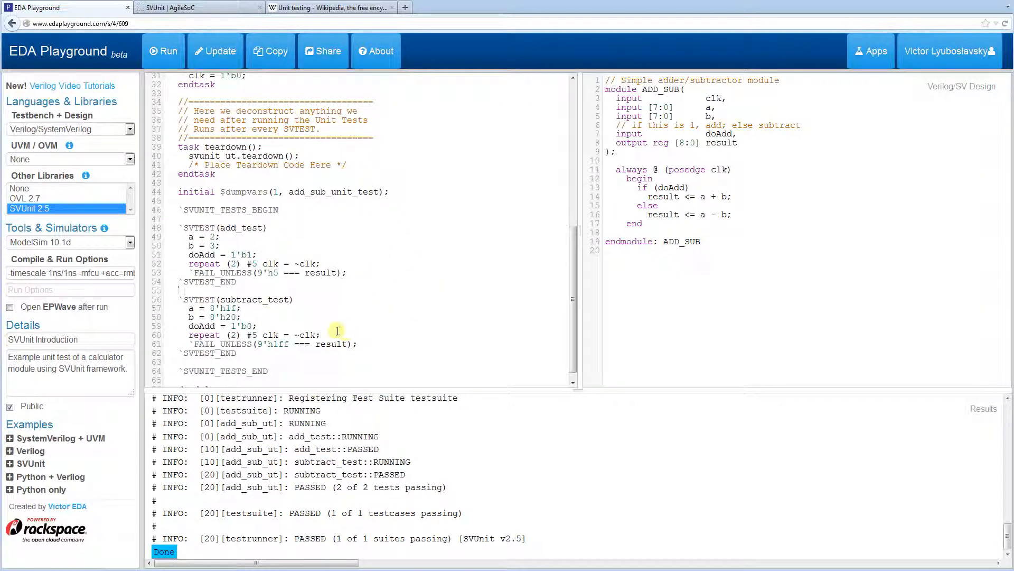
mouse_move(723, 214)
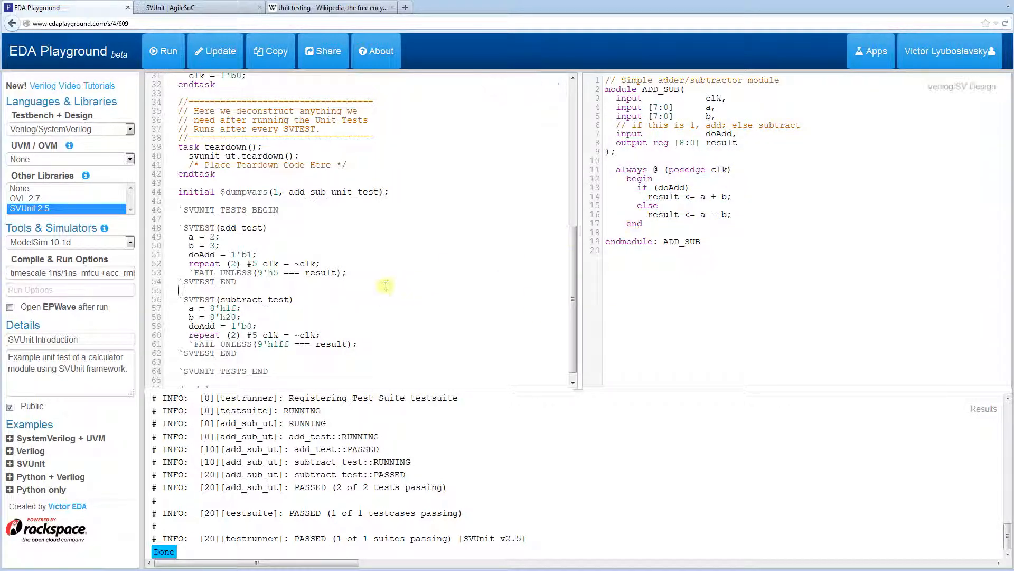
mouse_move(18, 317)
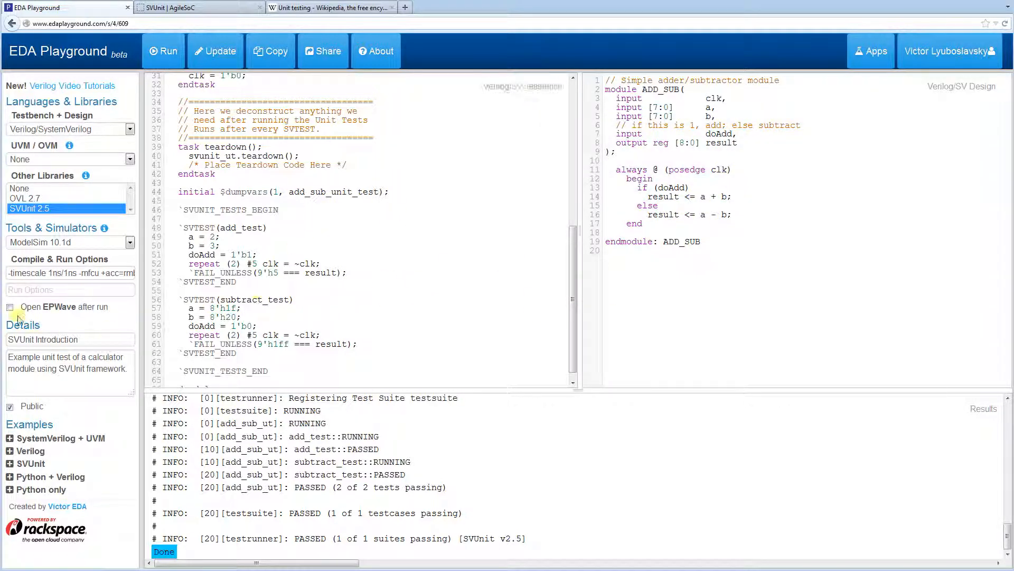
Enable 'Open EPWave after run' and run the ADD_SUB testbench again.
left_click(10, 306)
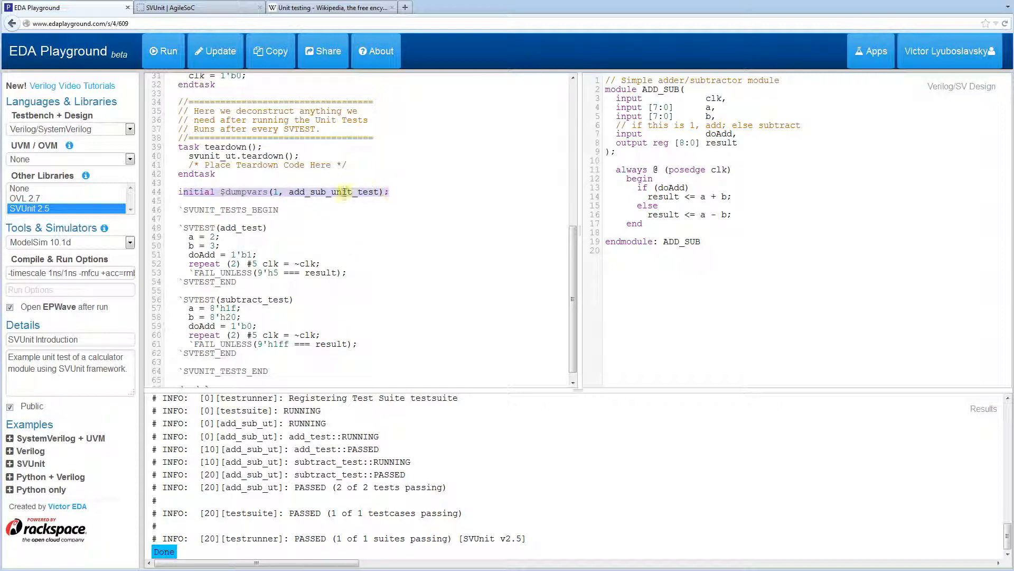
left_click(257, 255)
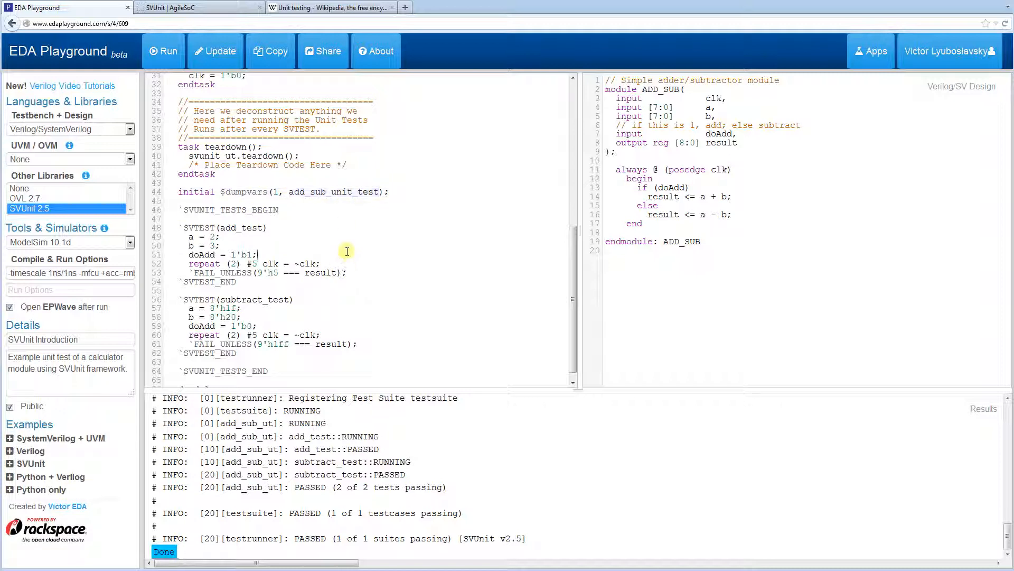
left_click(163, 51)
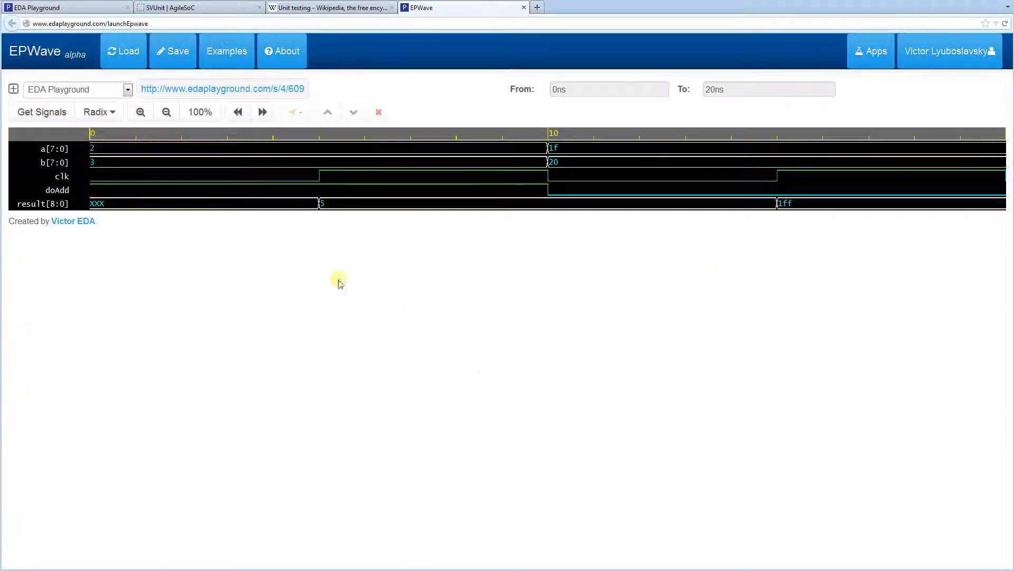
mouse_move(259, 224)
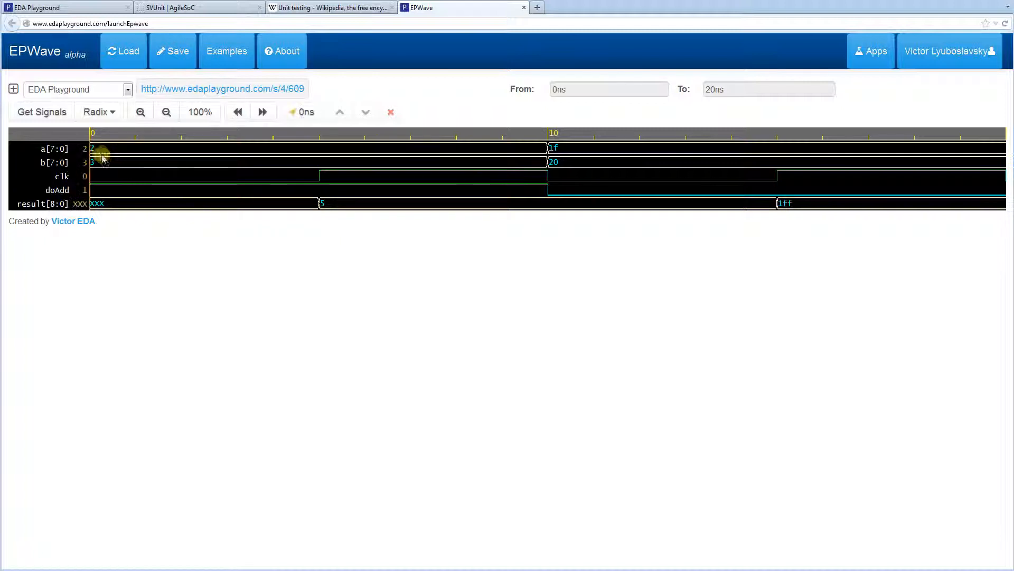
mouse_move(204, 177)
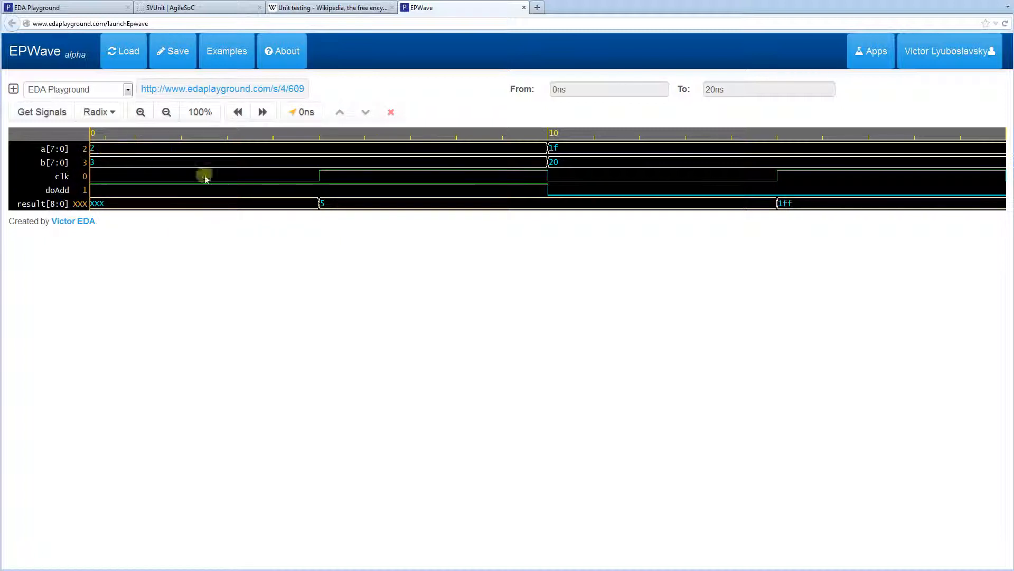
Place the EPWave marker at 10 ns to read a=1f, b=20, doAdd=0, result=5.
left_click(318, 203)
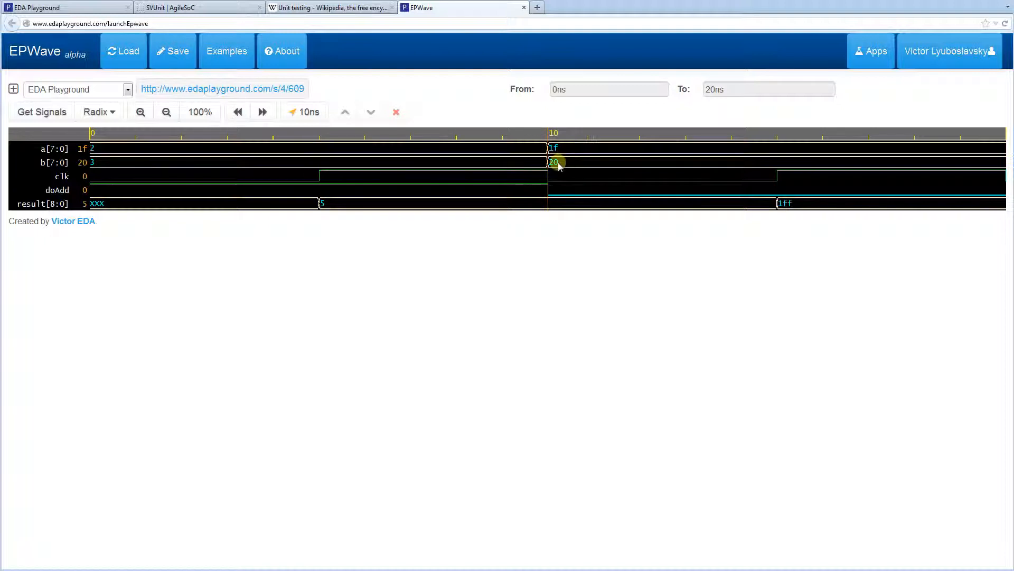
mouse_move(549, 180)
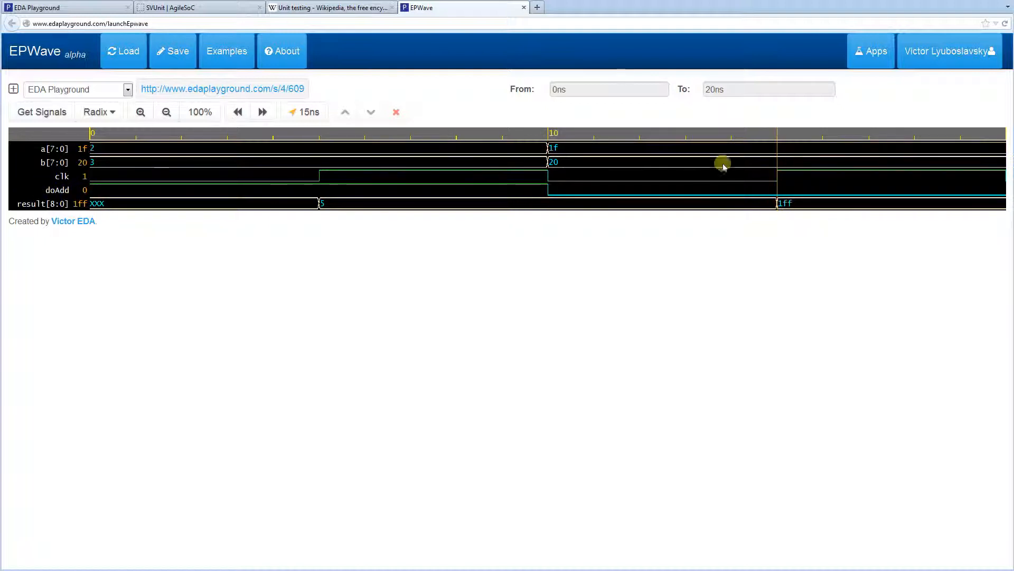
mouse_move(471, 170)
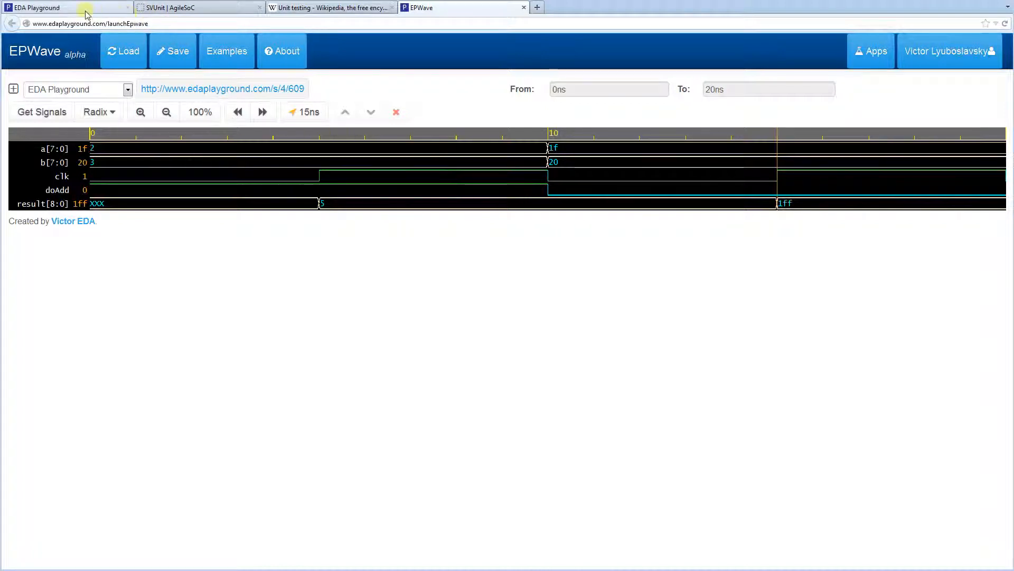
Return to the testbench and highlight the log's PASSED lines for both tests.
left_click(62, 8)
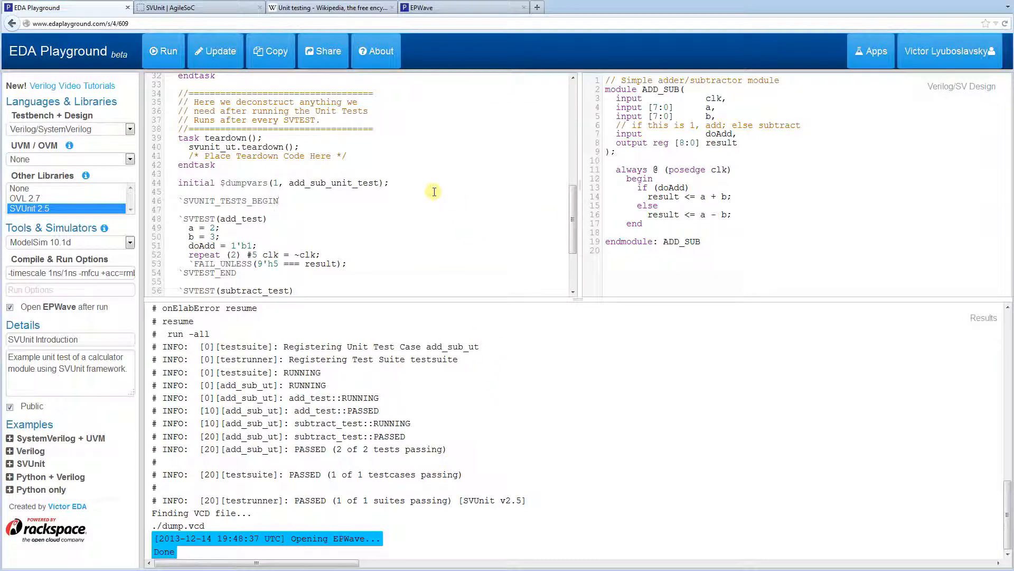
mouse_move(452, 209)
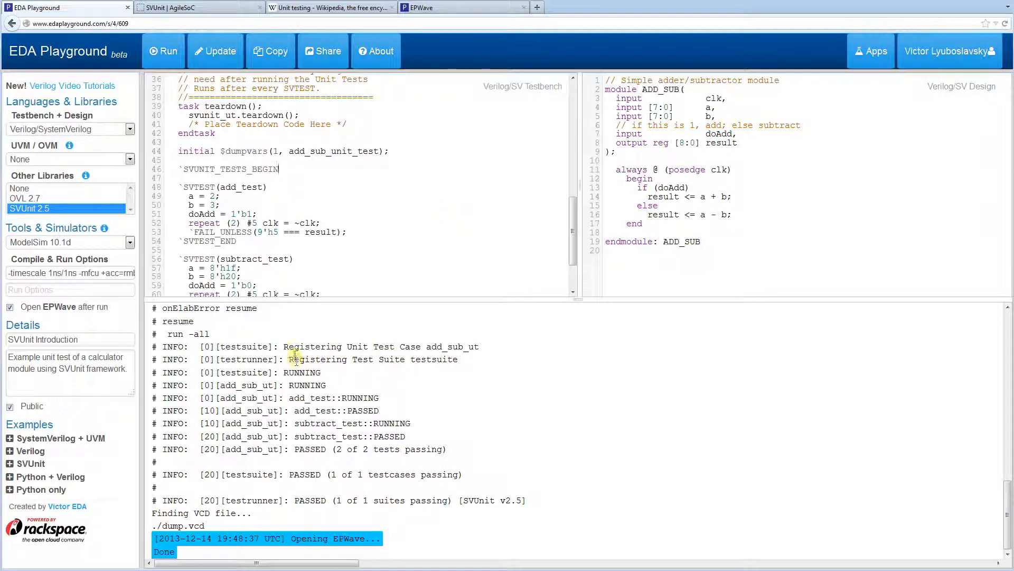
mouse_move(167, 347)
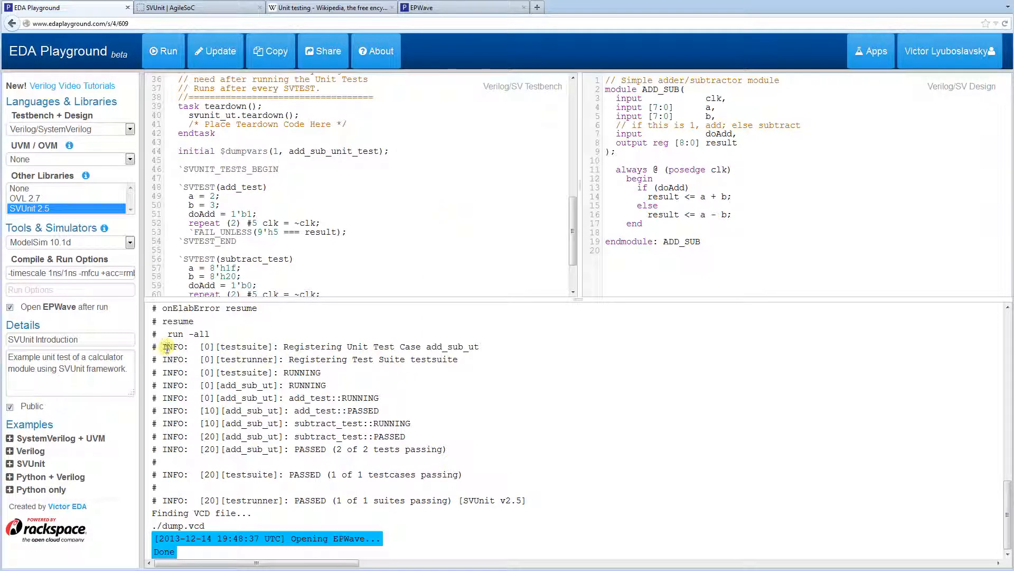
left_click_drag(166, 347, 425, 437)
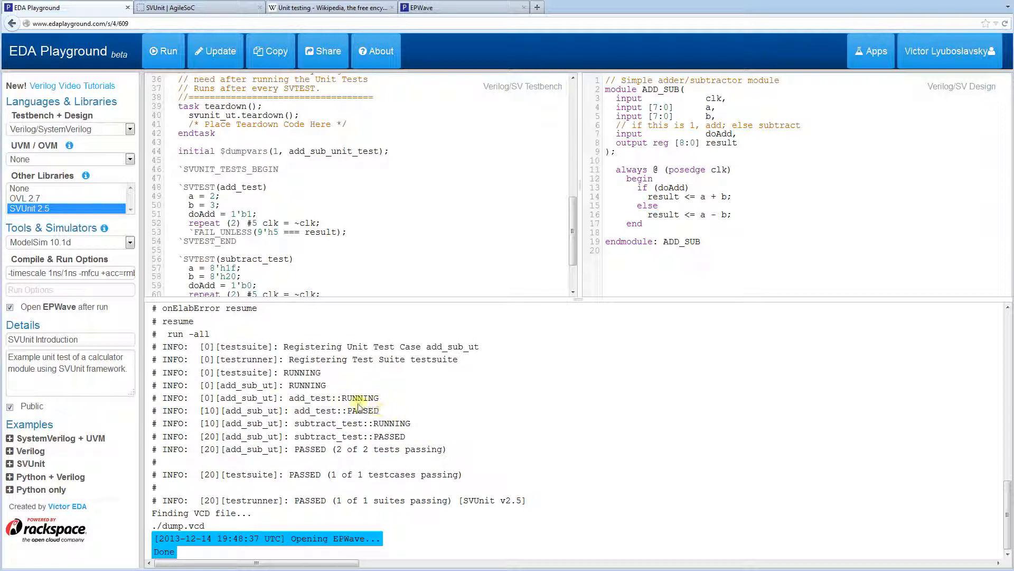
mouse_move(467, 418)
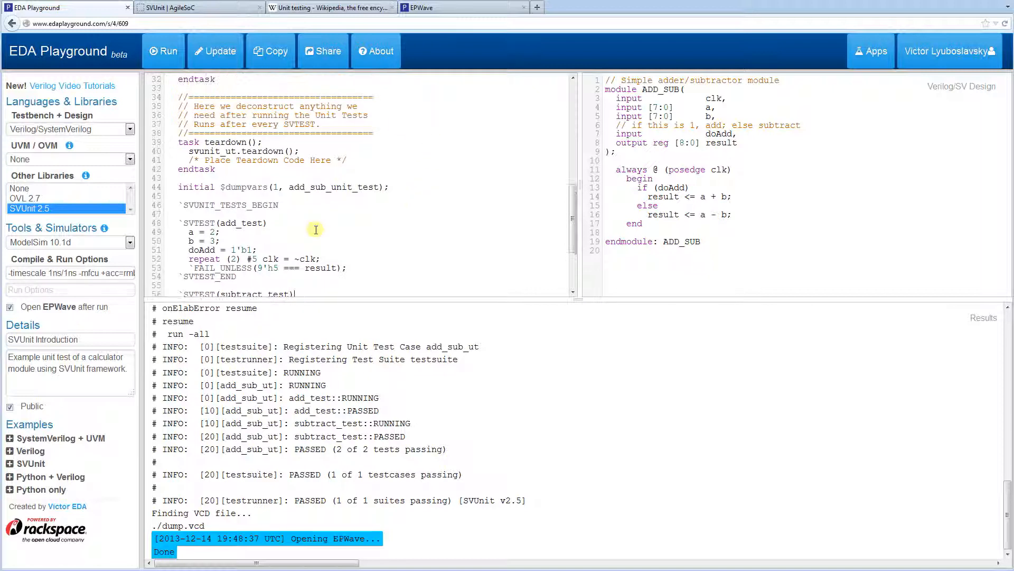
mouse_move(379, 206)
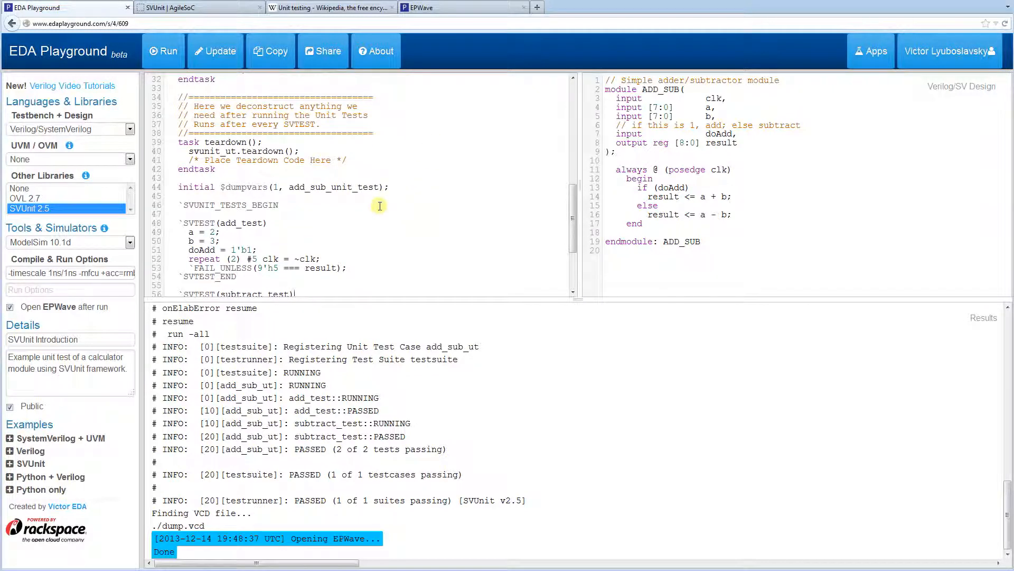
mouse_move(352, 175)
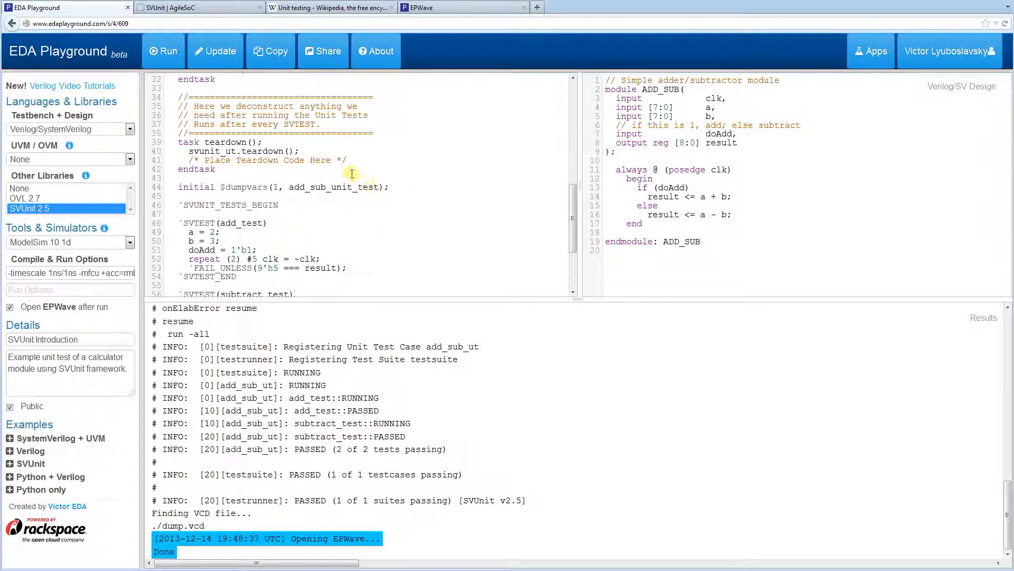
mouse_move(378, 394)
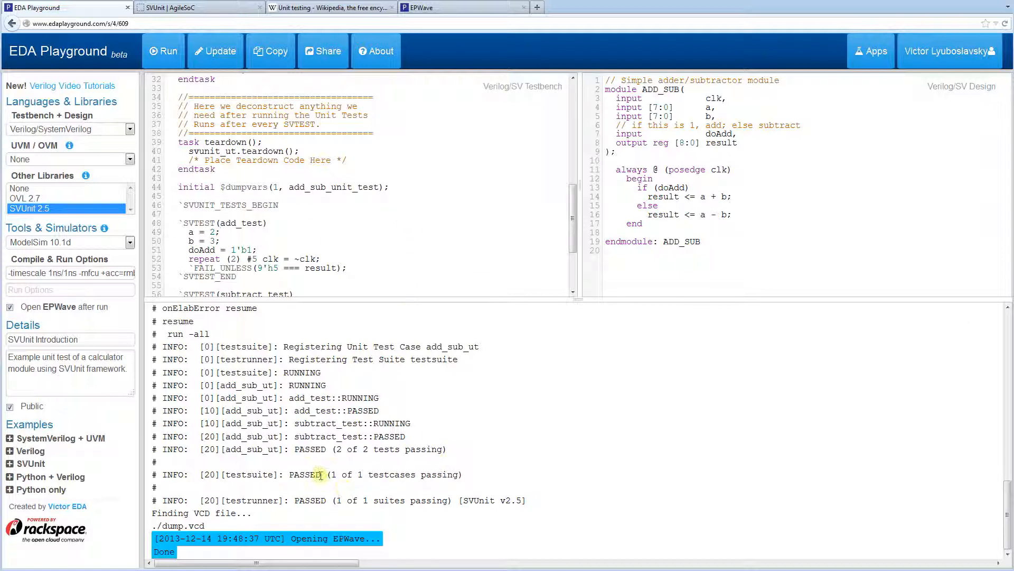
left_click_drag(299, 475, 463, 474)
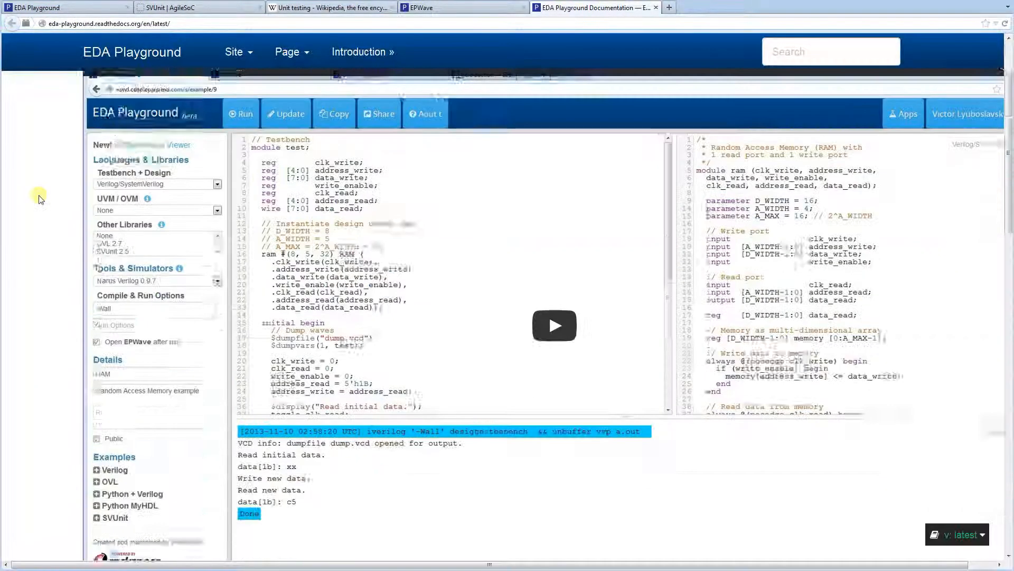
Navigate the documentation's Table of Contents to the Libraries & Methodologies section describing SVUnit.
scroll("down", 3)
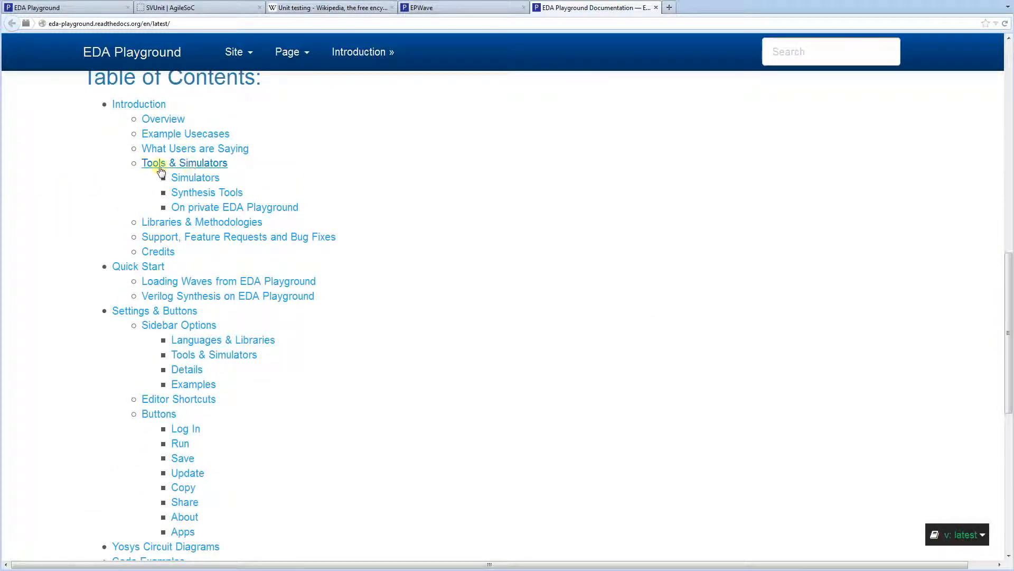
mouse_move(228, 227)
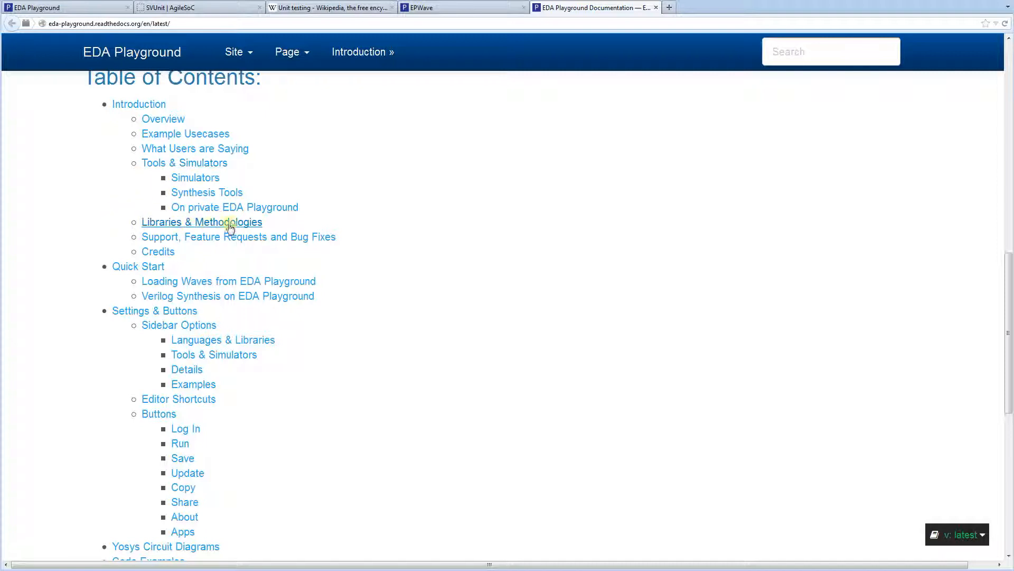
left_click(200, 222)
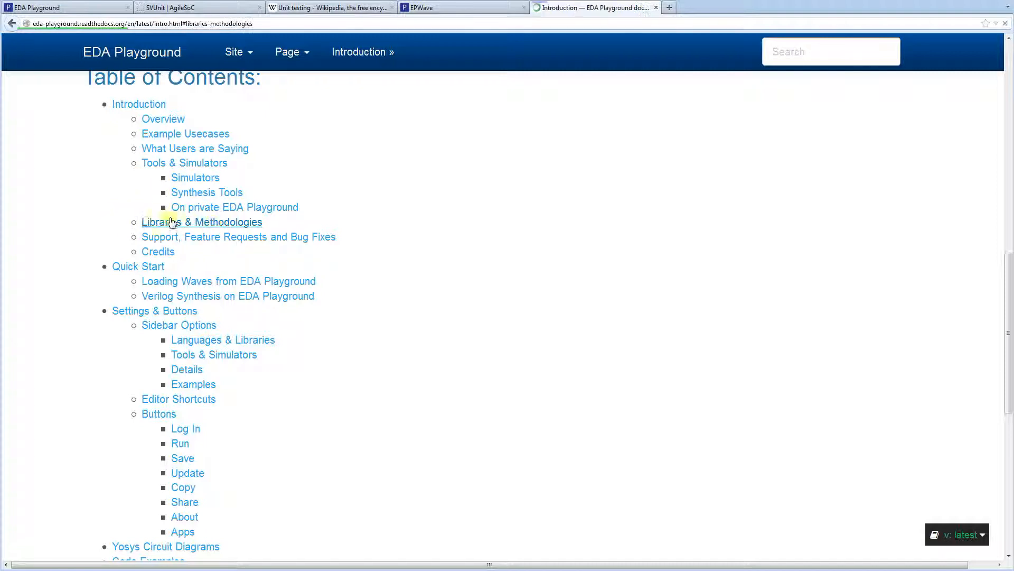
left_click(200, 221)
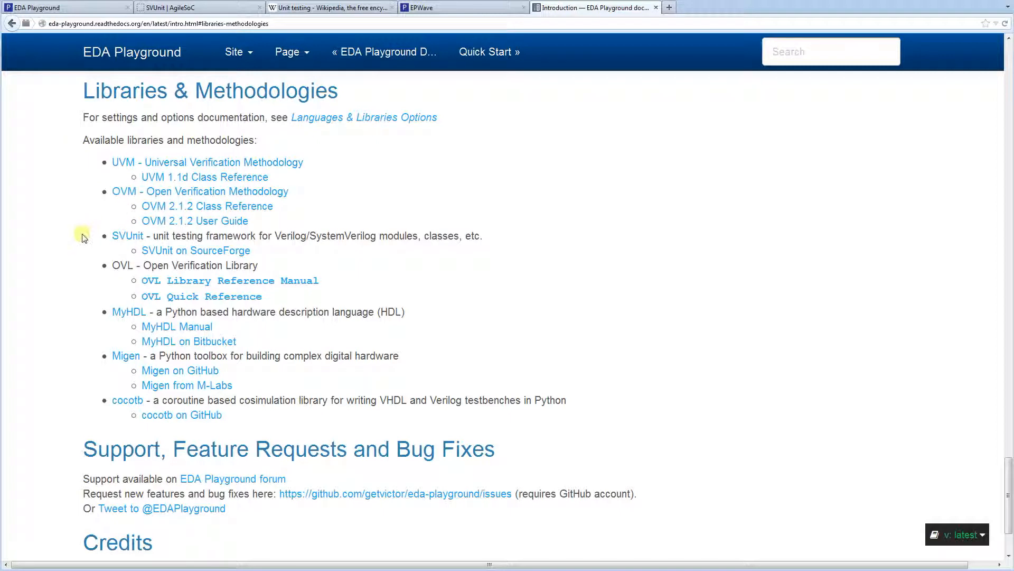
mouse_move(128, 235)
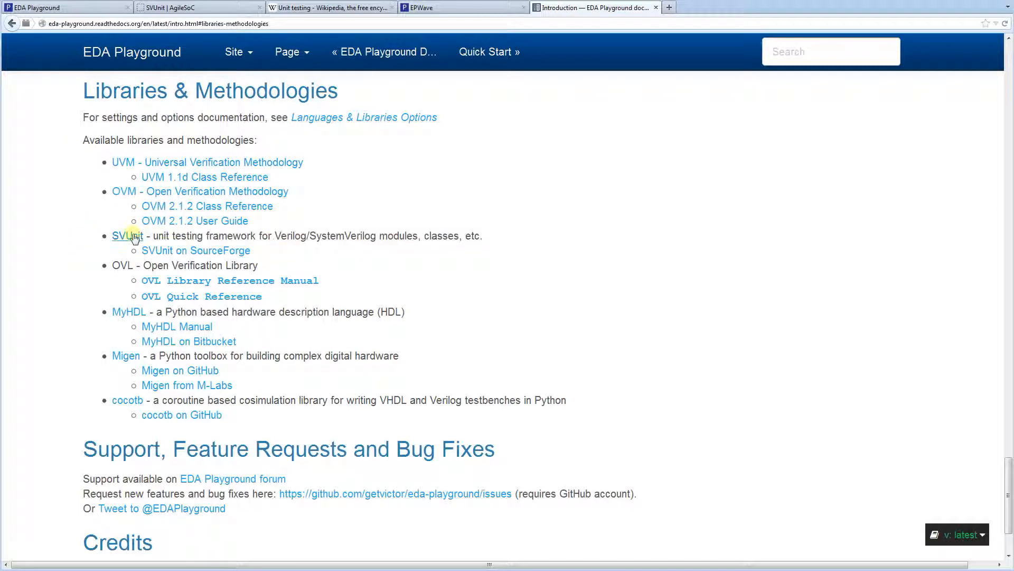
mouse_move(196, 251)
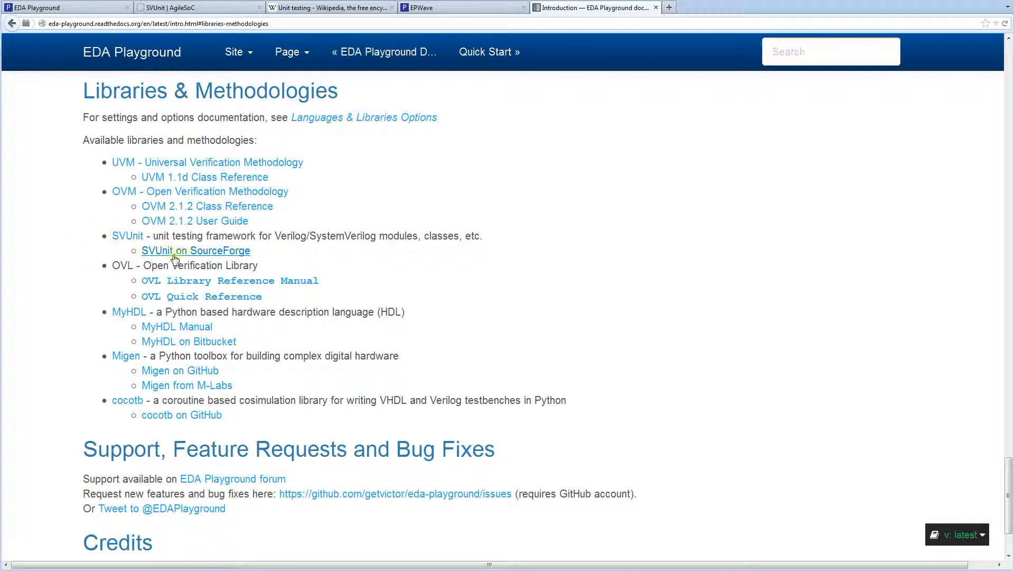